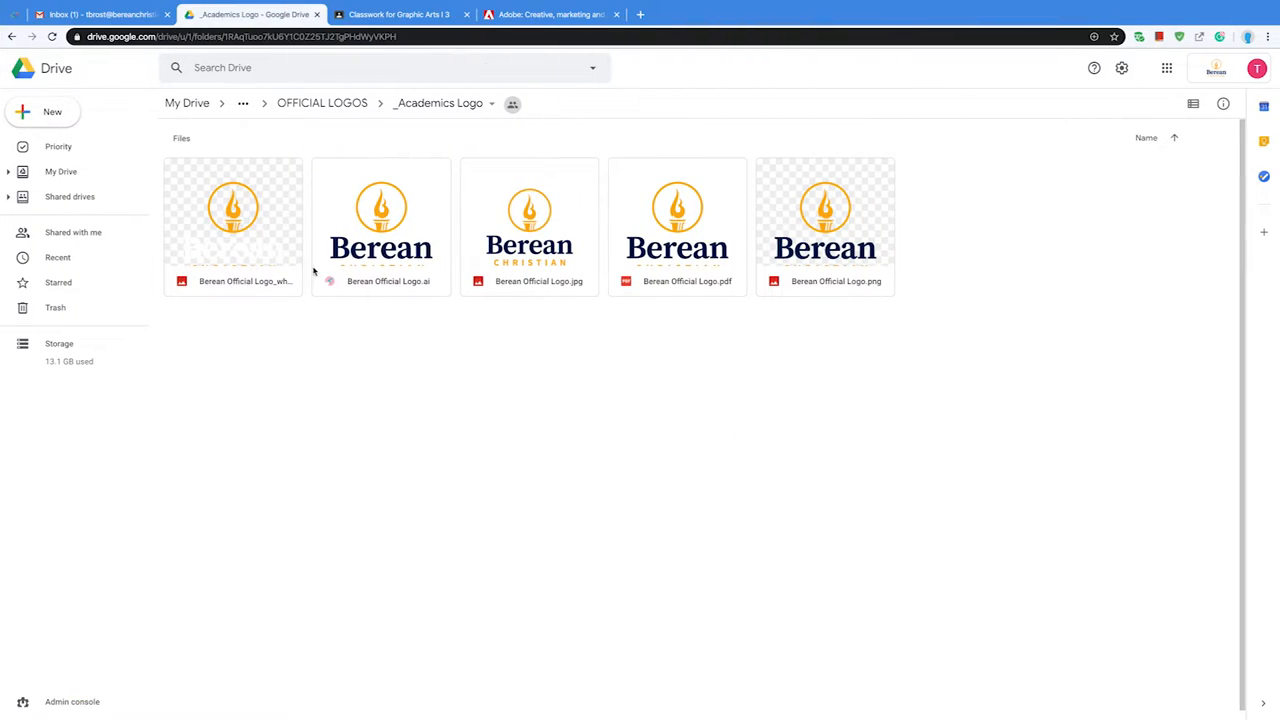
pyautogui.moveTo(748, 290)
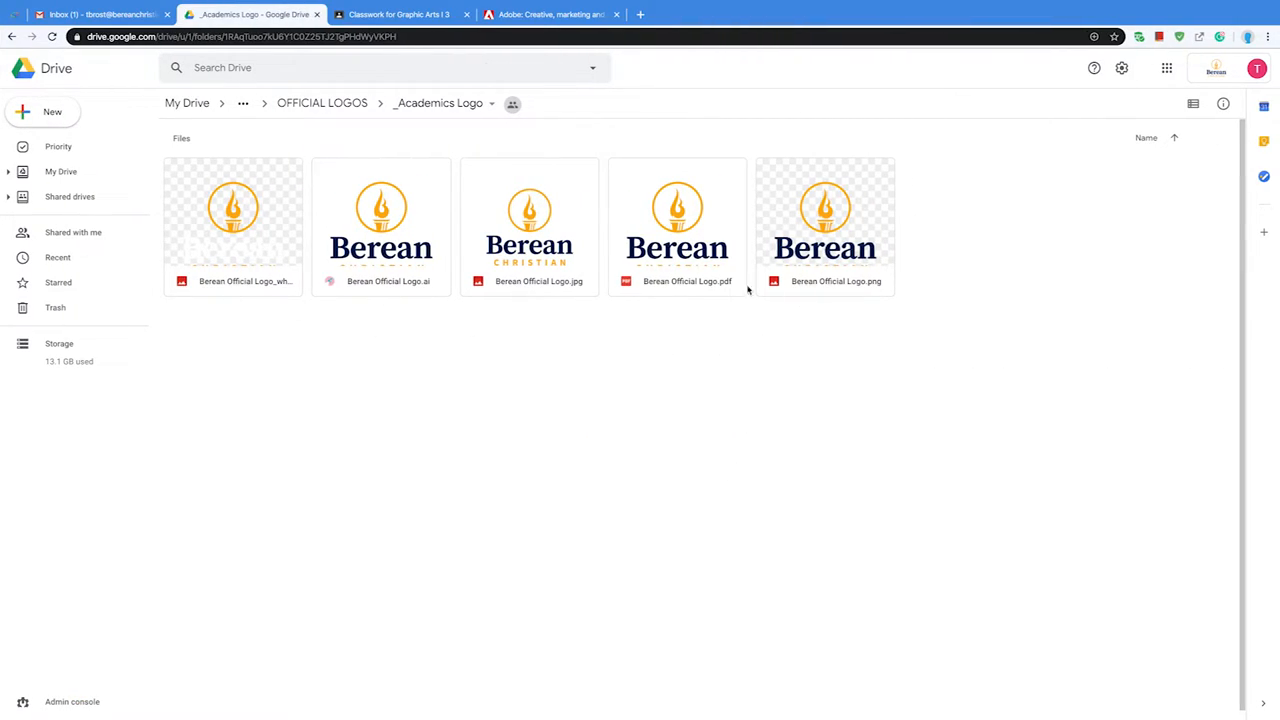
pyautogui.moveTo(512, 224)
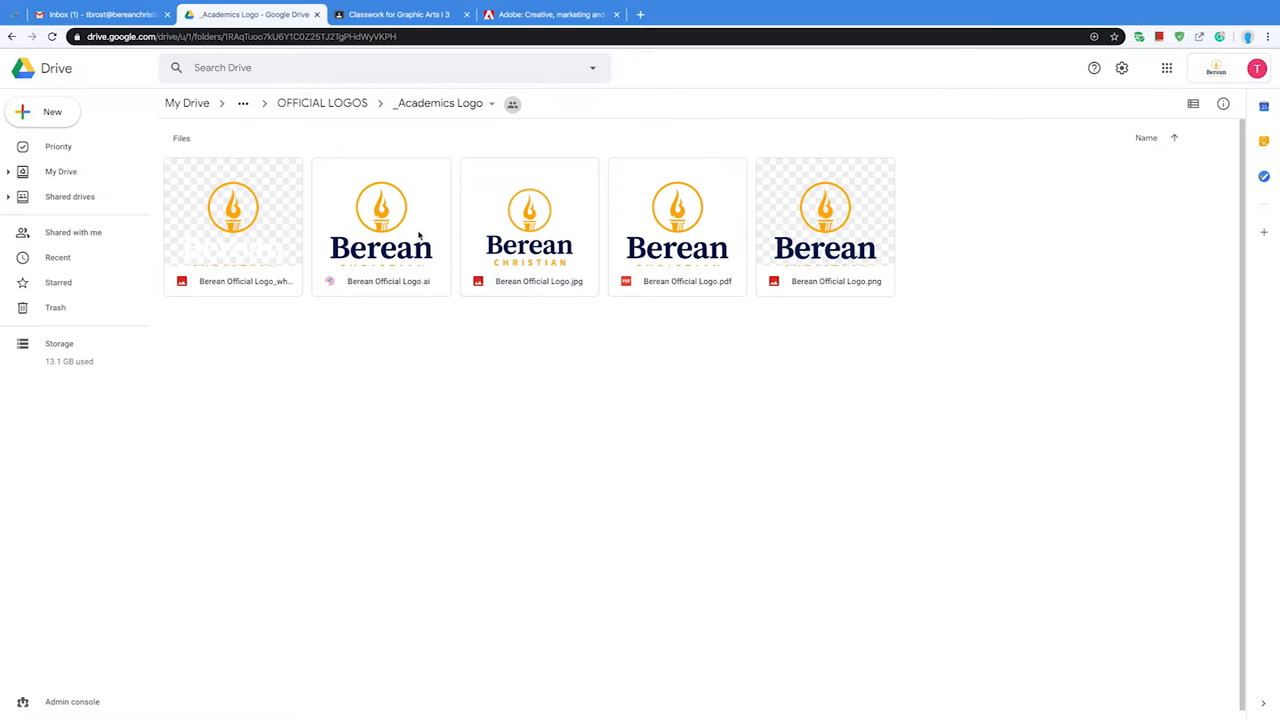
# Download Berean Official Logo.ai from the _Academics Logo folder via its actions menu.
pyautogui.click(380, 224)
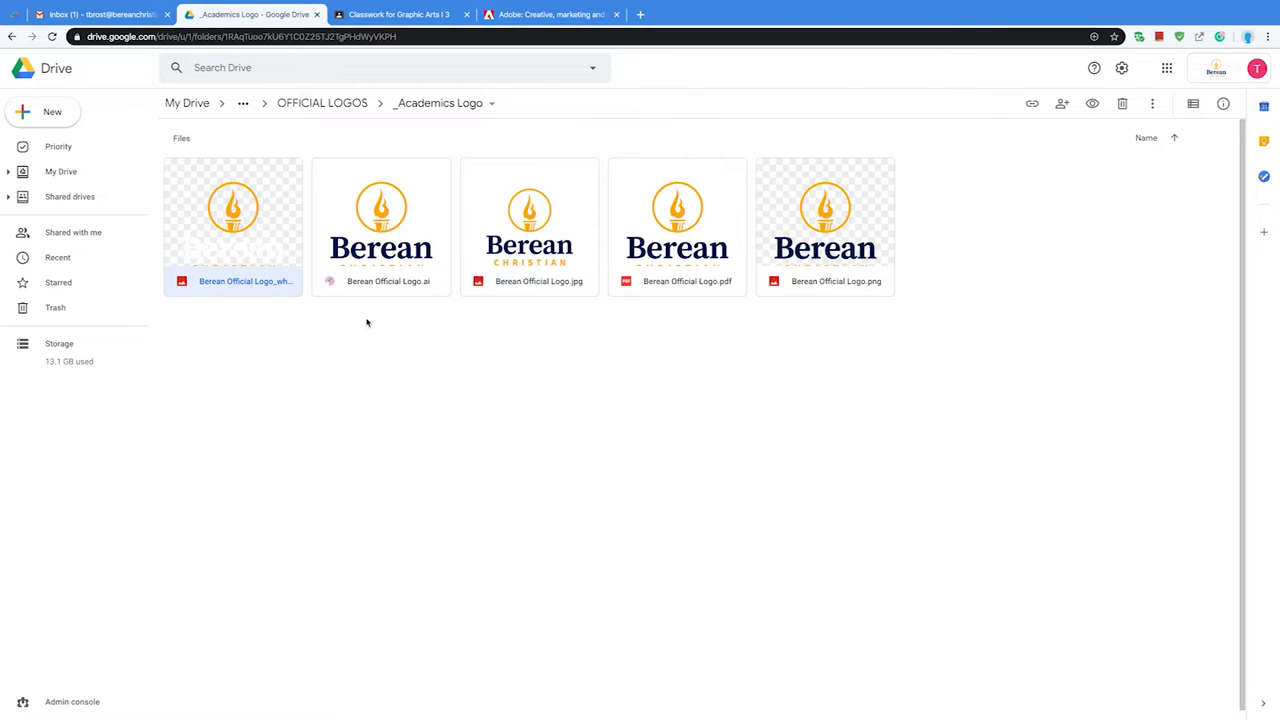
pyautogui.click(380, 224)
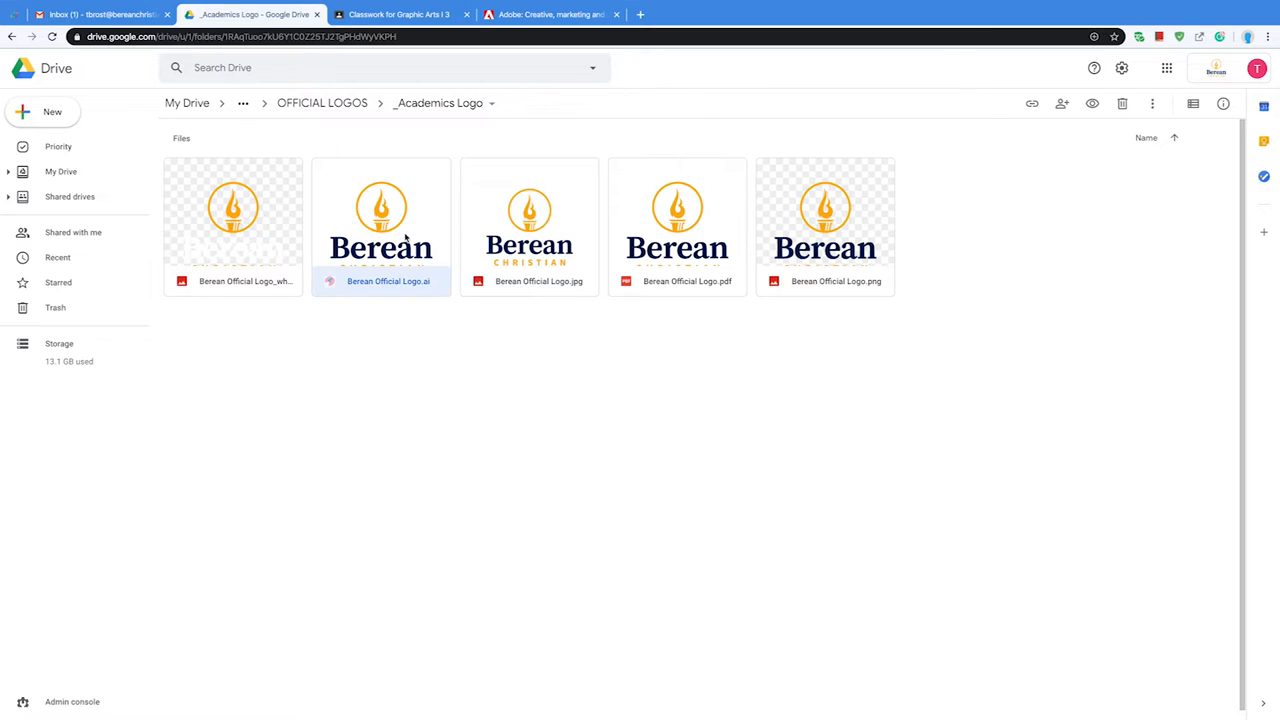
pyautogui.moveTo(408, 292)
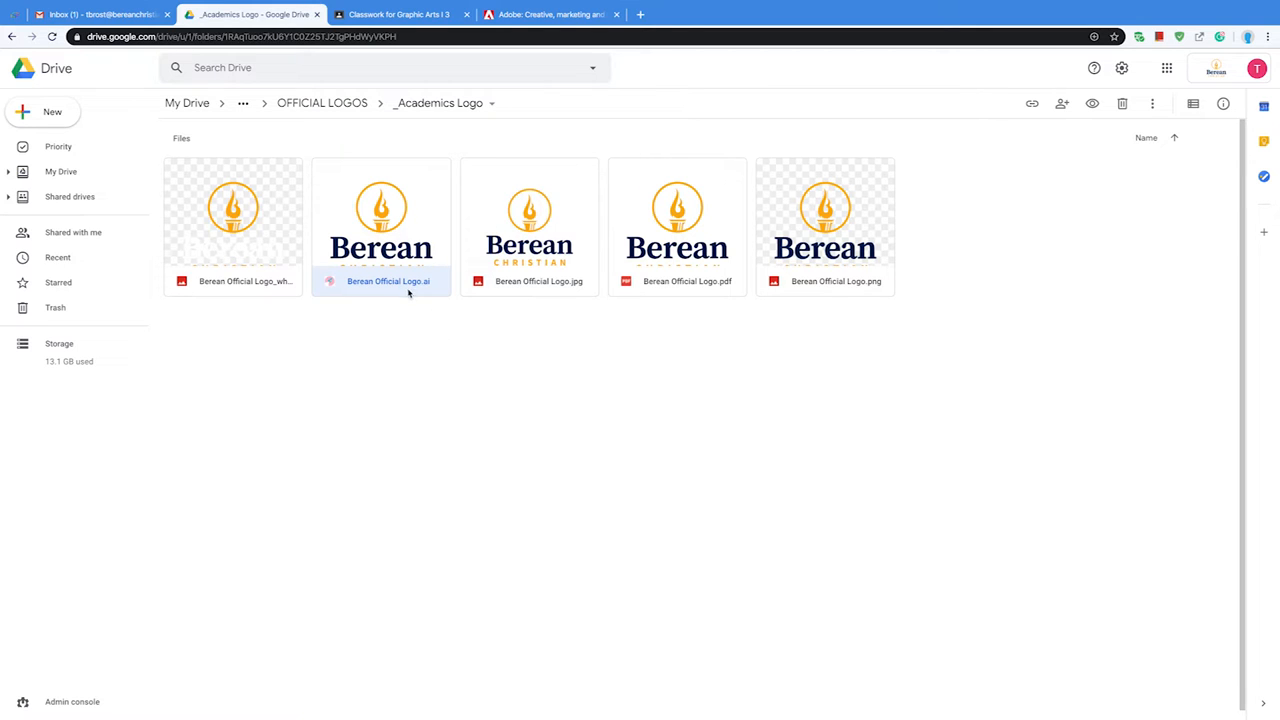
pyautogui.moveTo(400, 280)
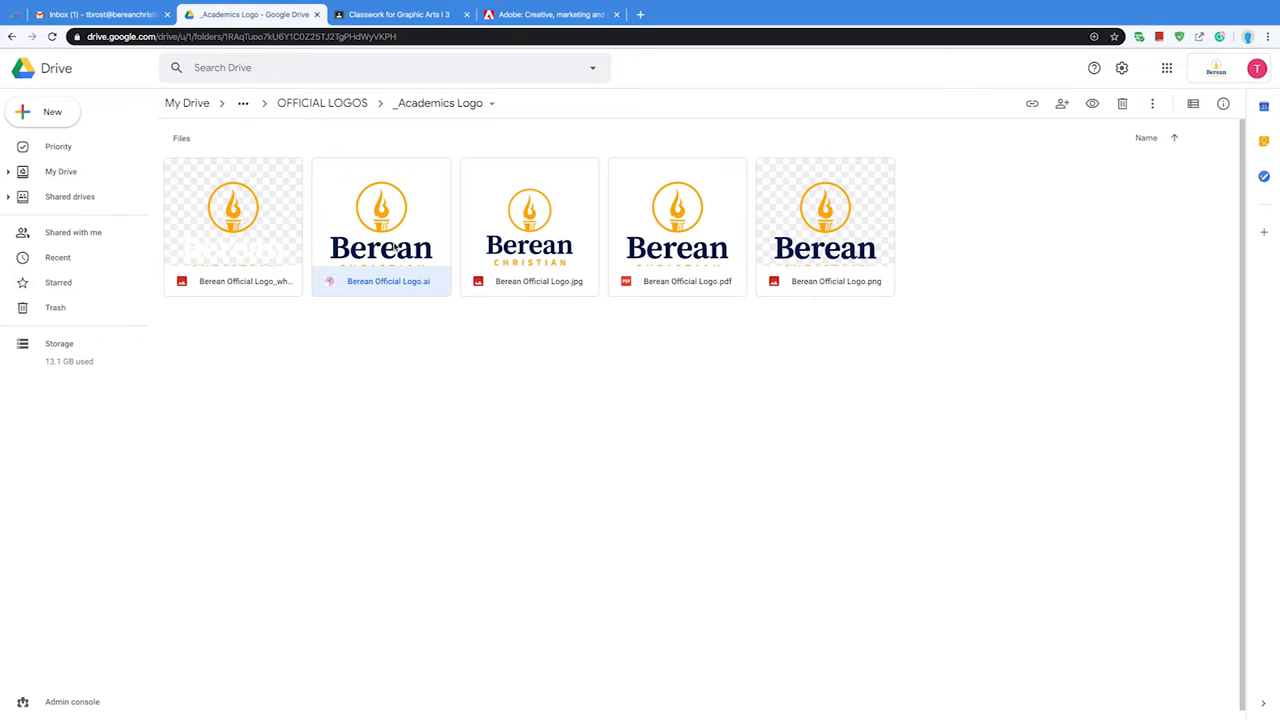
pyautogui.click(1152, 104)
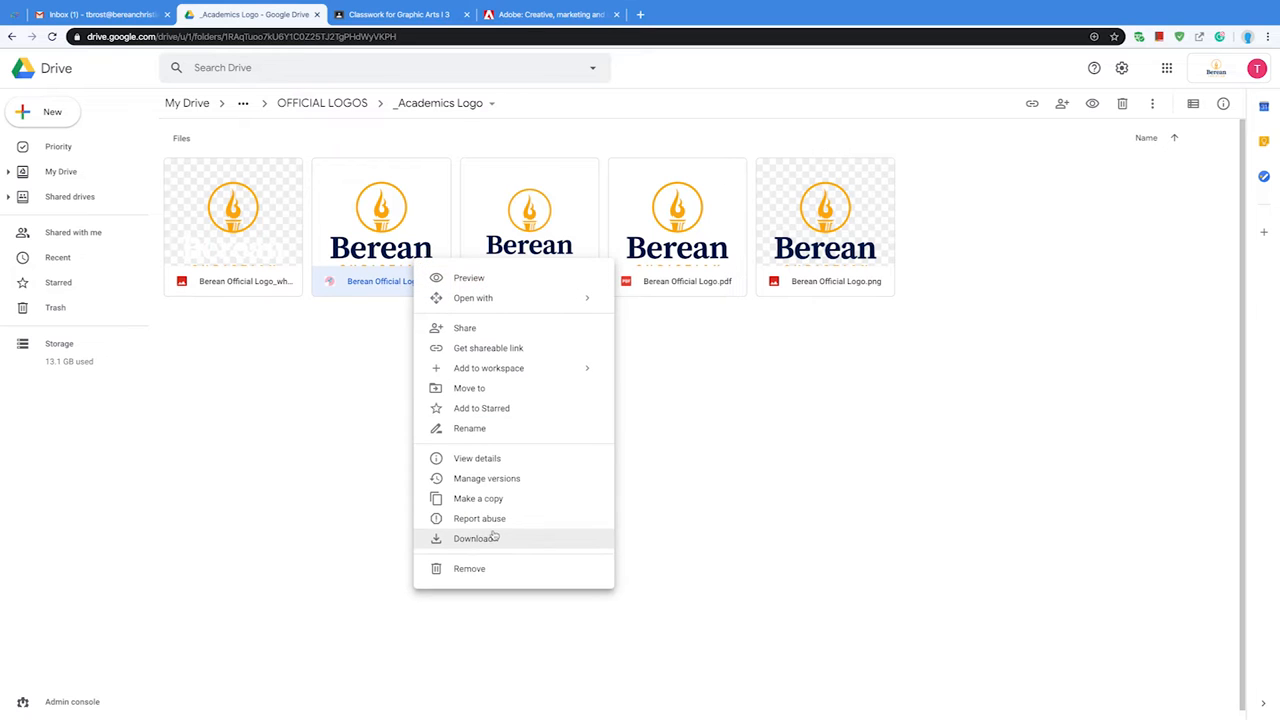
pyautogui.click(472, 538)
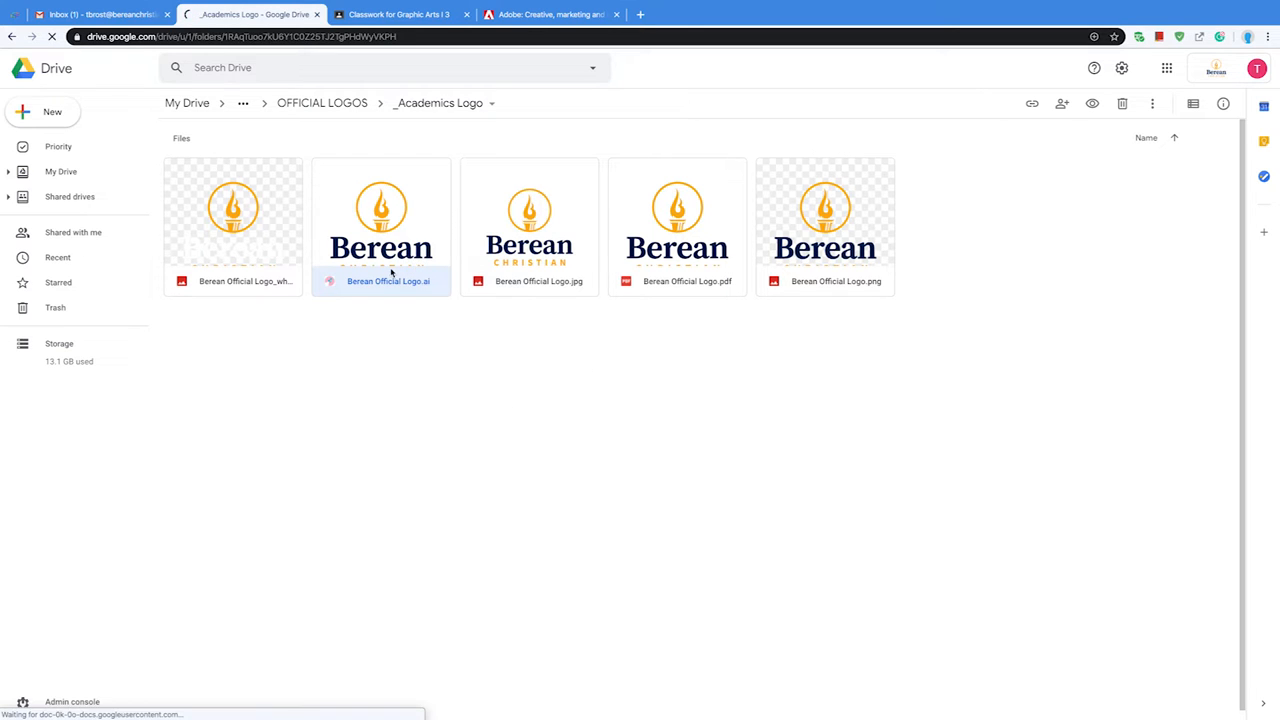
# Show the Desktop folder in Finder and preview the downloaded Berean Official Logo.ai.
pyautogui.doubleClick(380, 216)
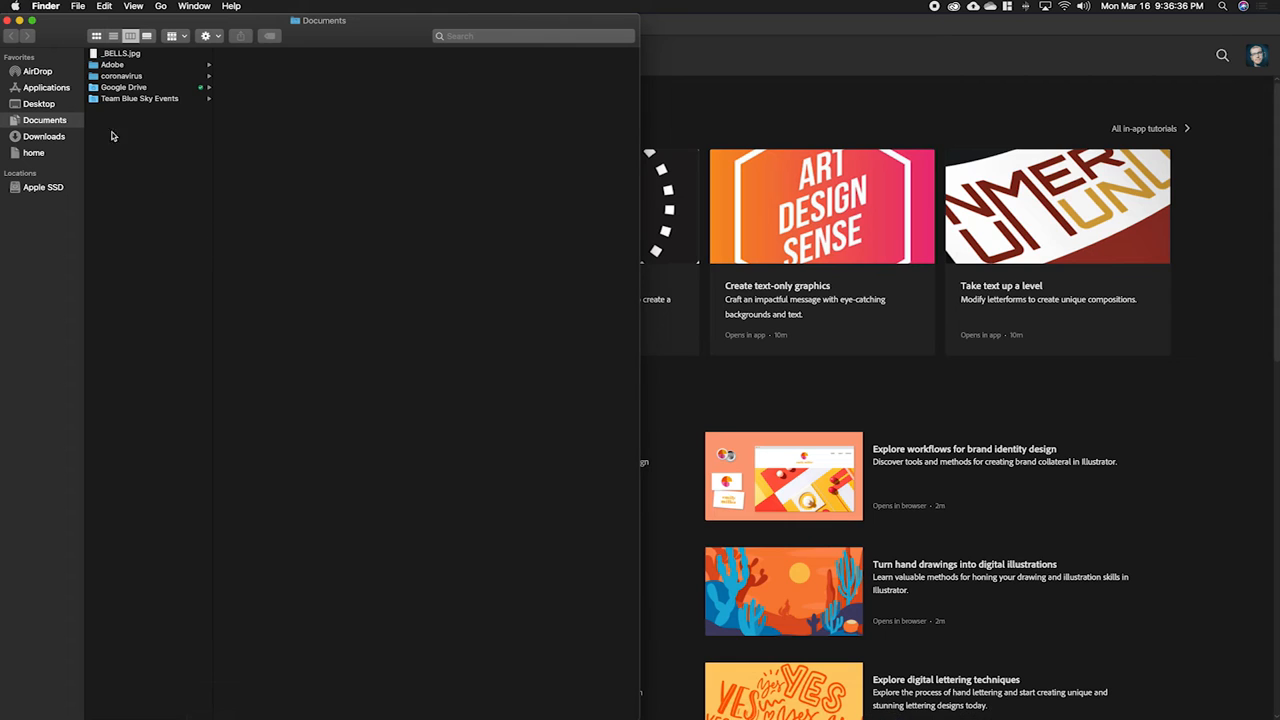
pyautogui.click(38, 104)
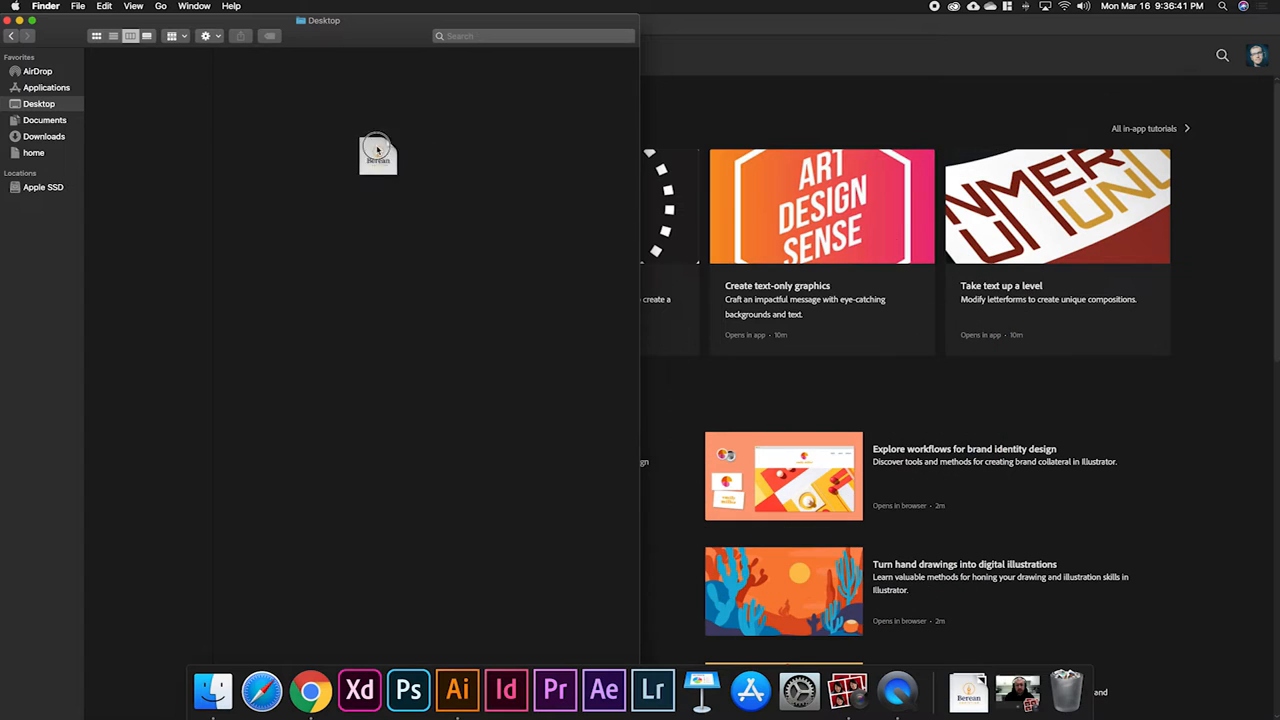
pyautogui.click(376, 152)
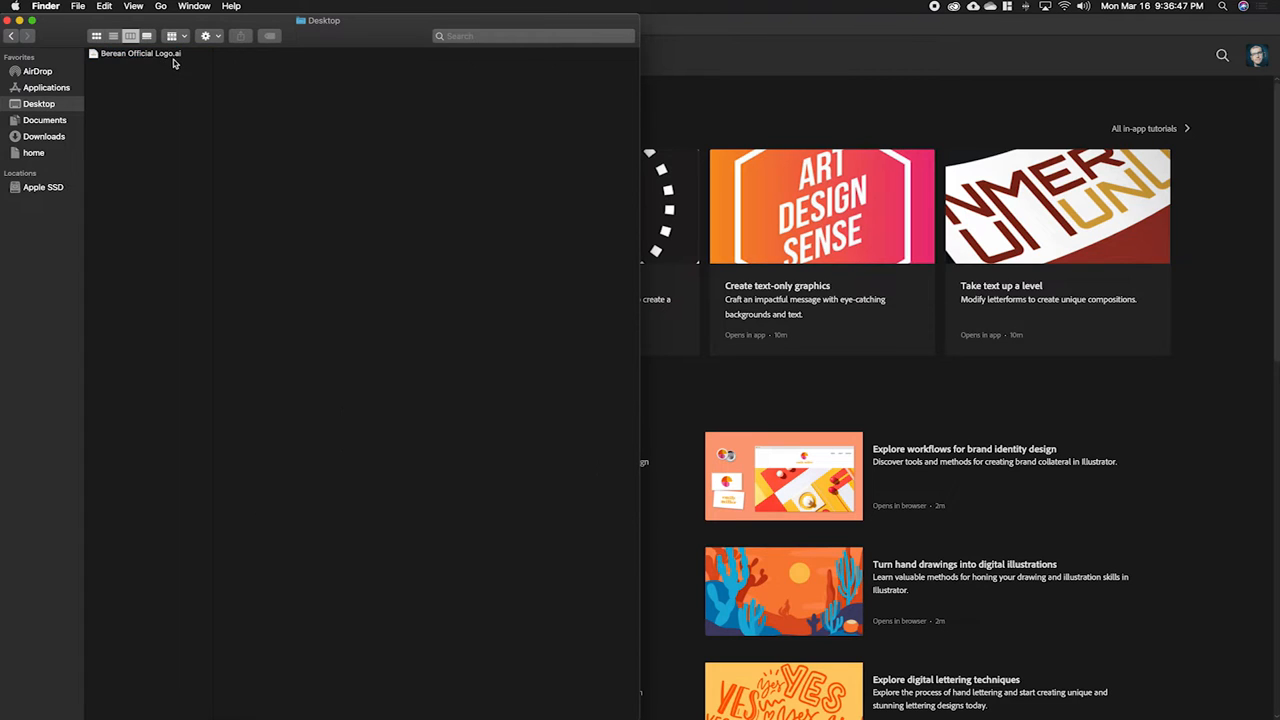
pyautogui.click(140, 52)
pyautogui.write('.ps')
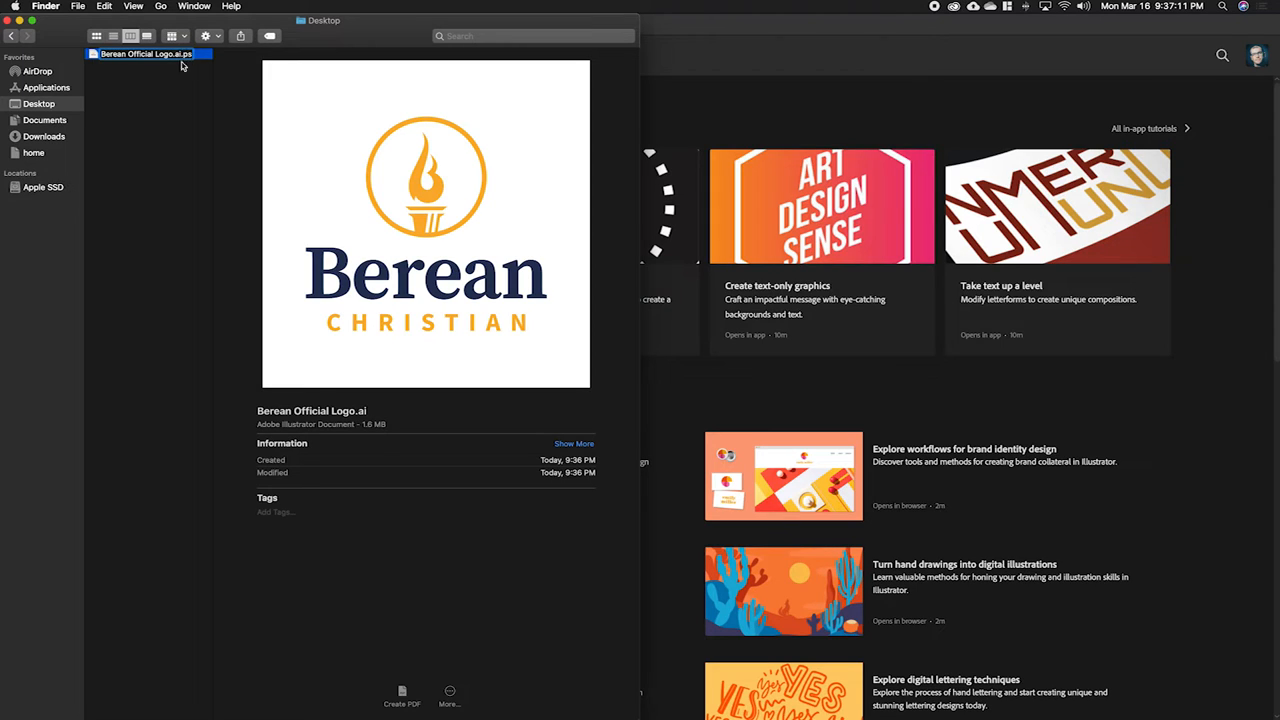
pyautogui.moveTo(200, 62)
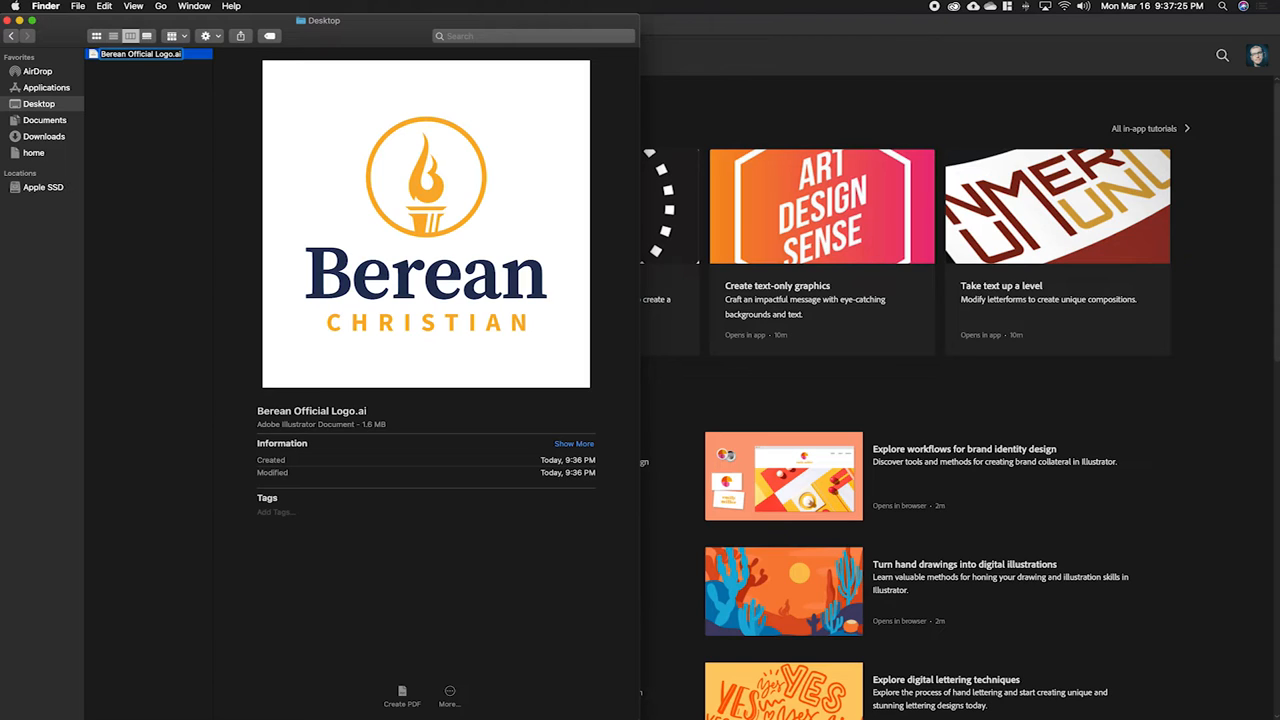
pyautogui.moveTo(180, 88)
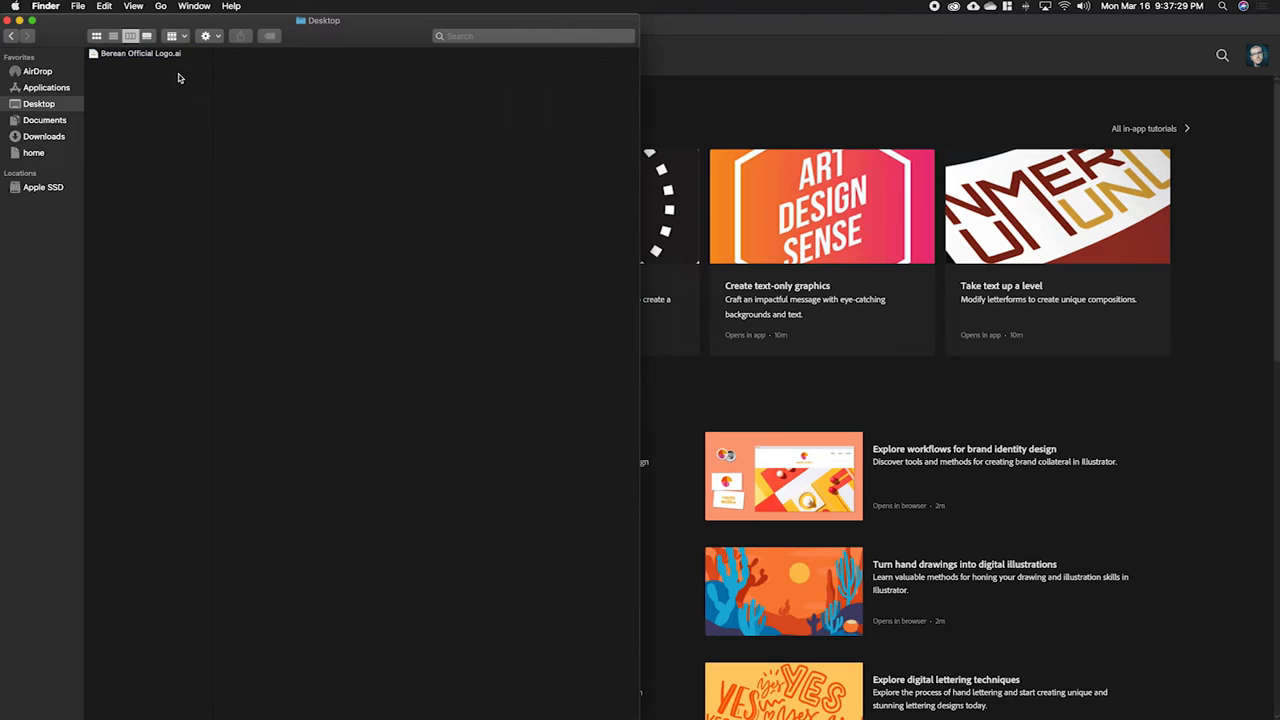
# Open Berean Official Logo.ai with Adobe Illustrator 2020 (default) from the Open With menu.
pyautogui.click(140, 52)
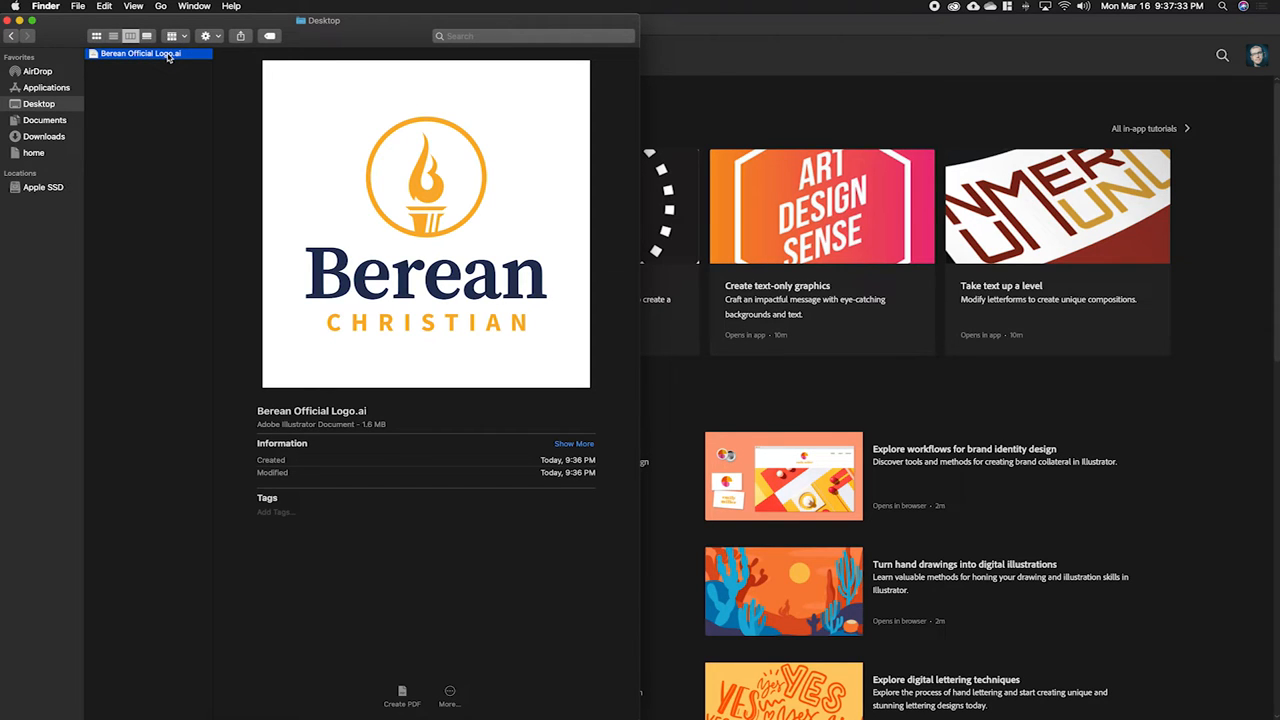
pyautogui.rightClick(140, 52)
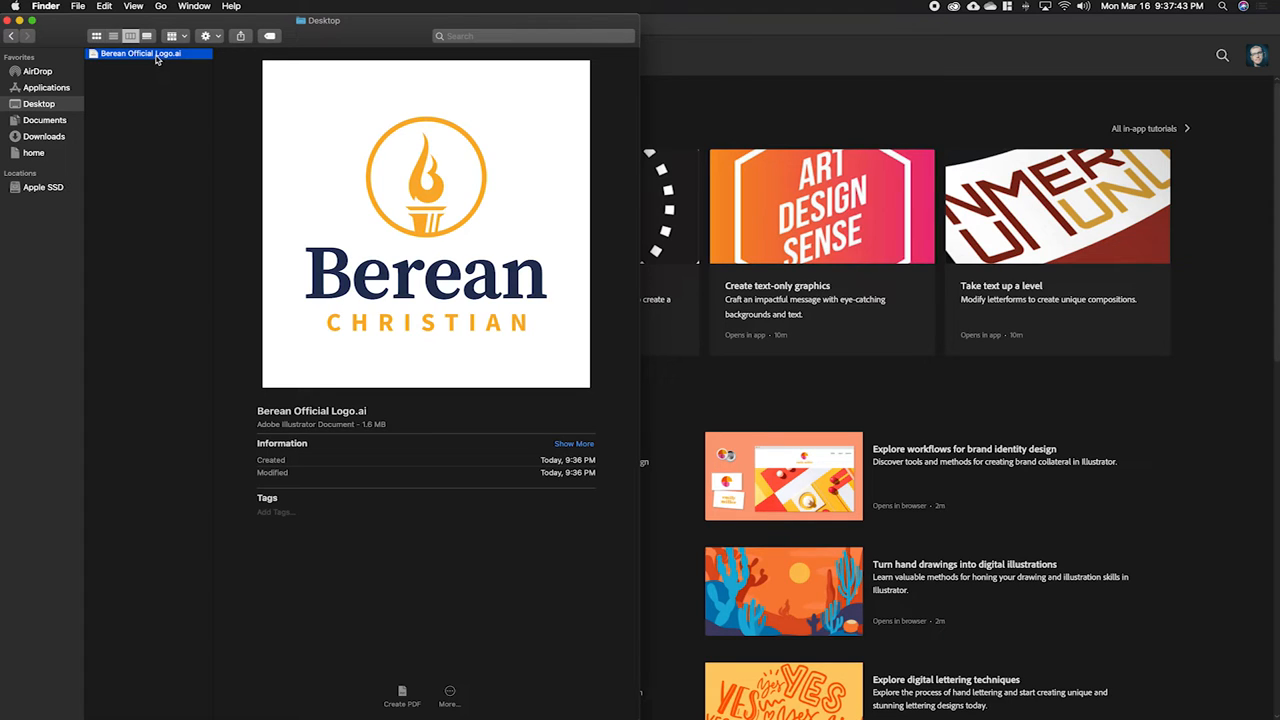
pyautogui.rightClick(140, 52)
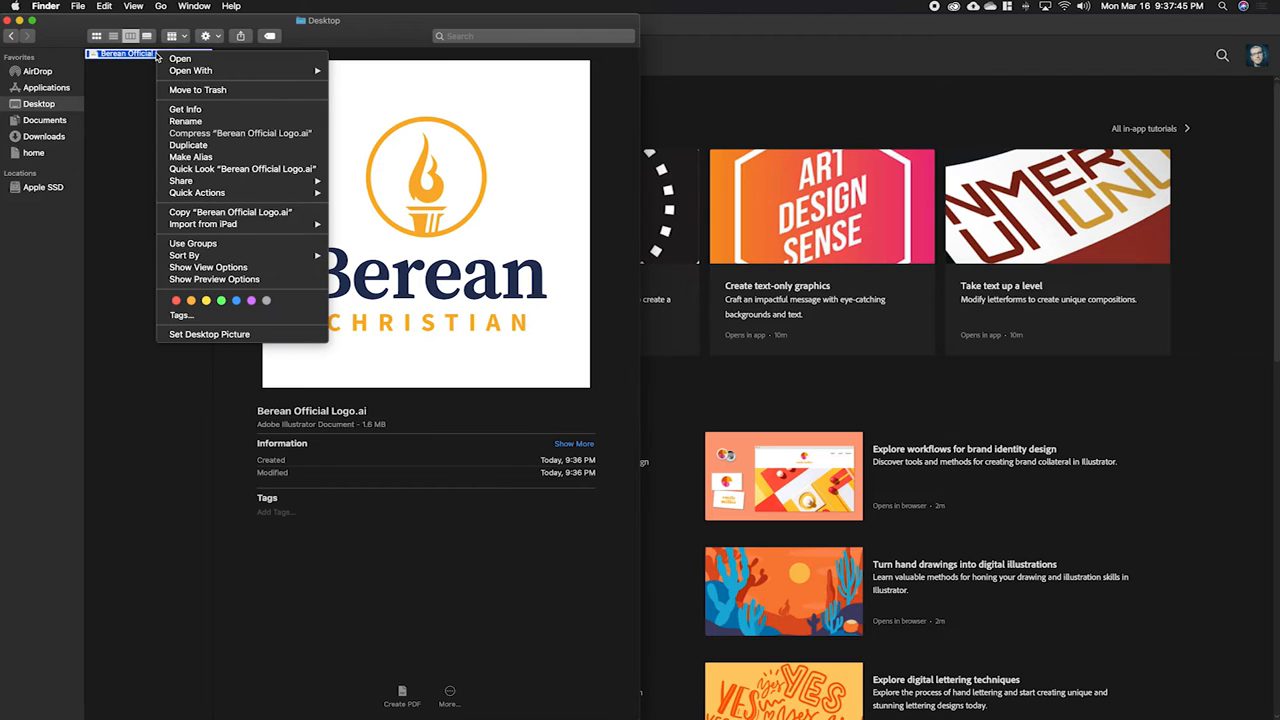
pyautogui.click(190, 70)
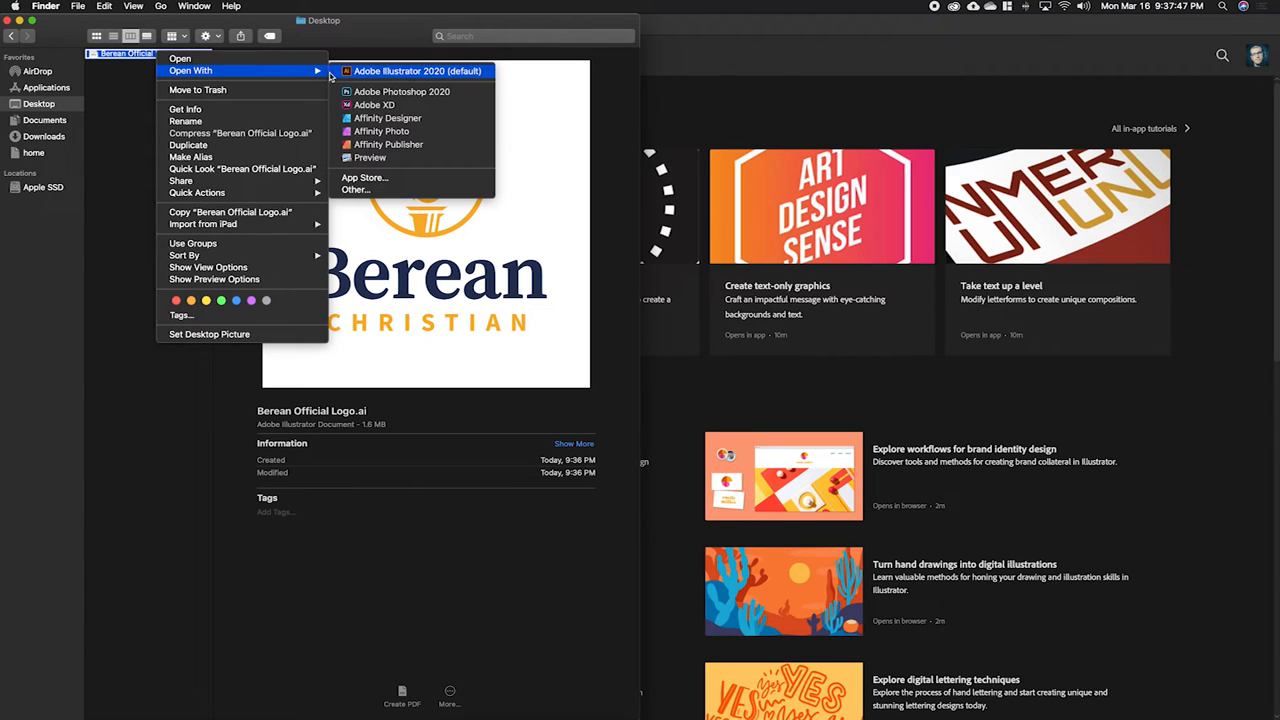
pyautogui.moveTo(416, 72)
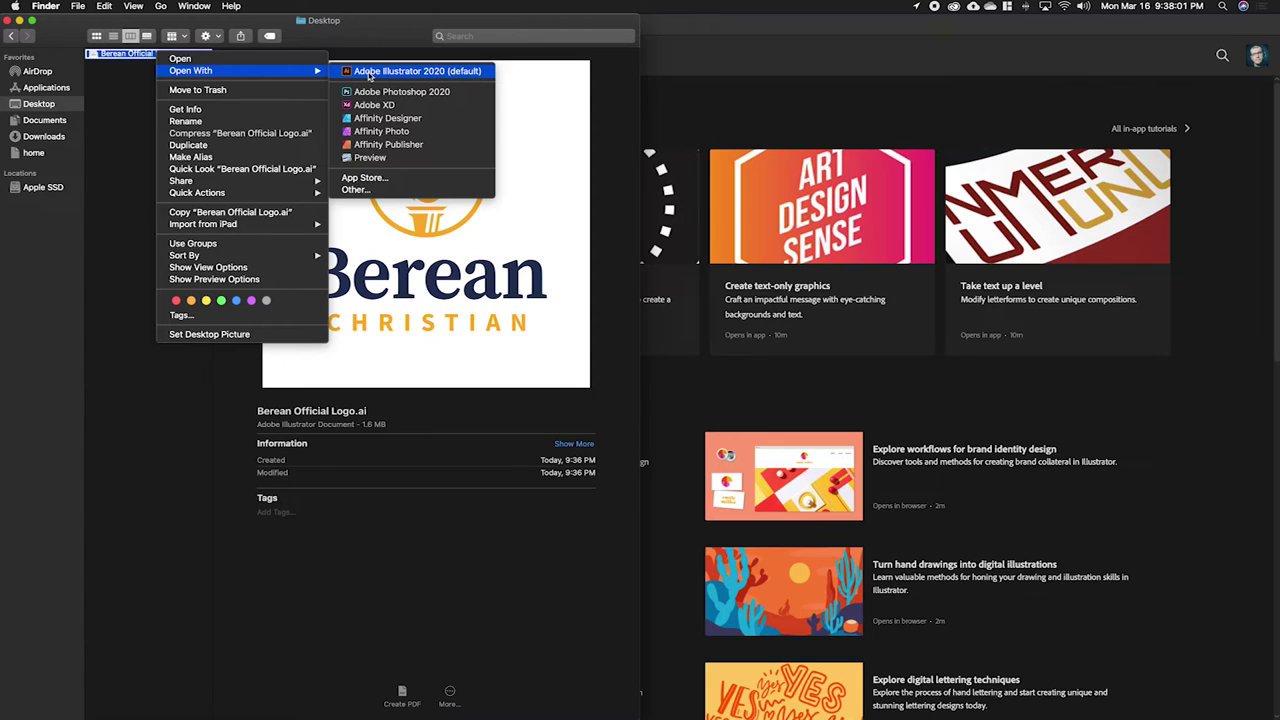
pyautogui.moveTo(230, 58)
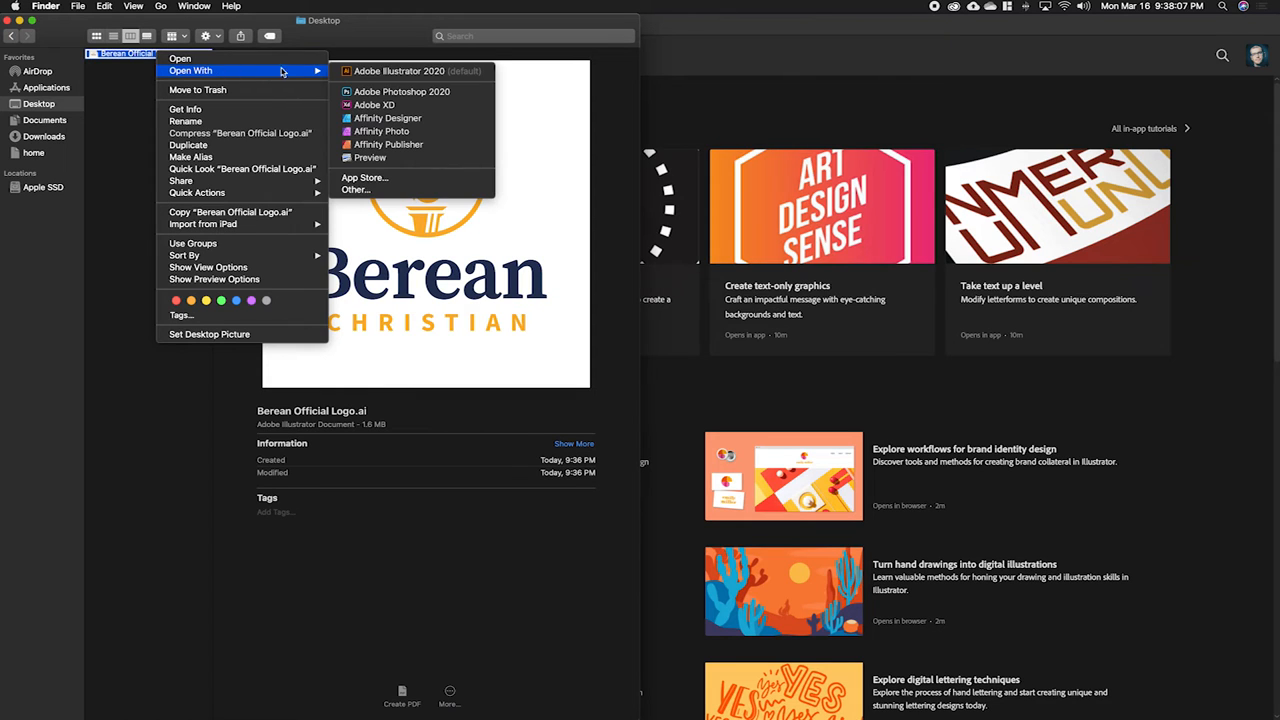
pyautogui.moveTo(412, 72)
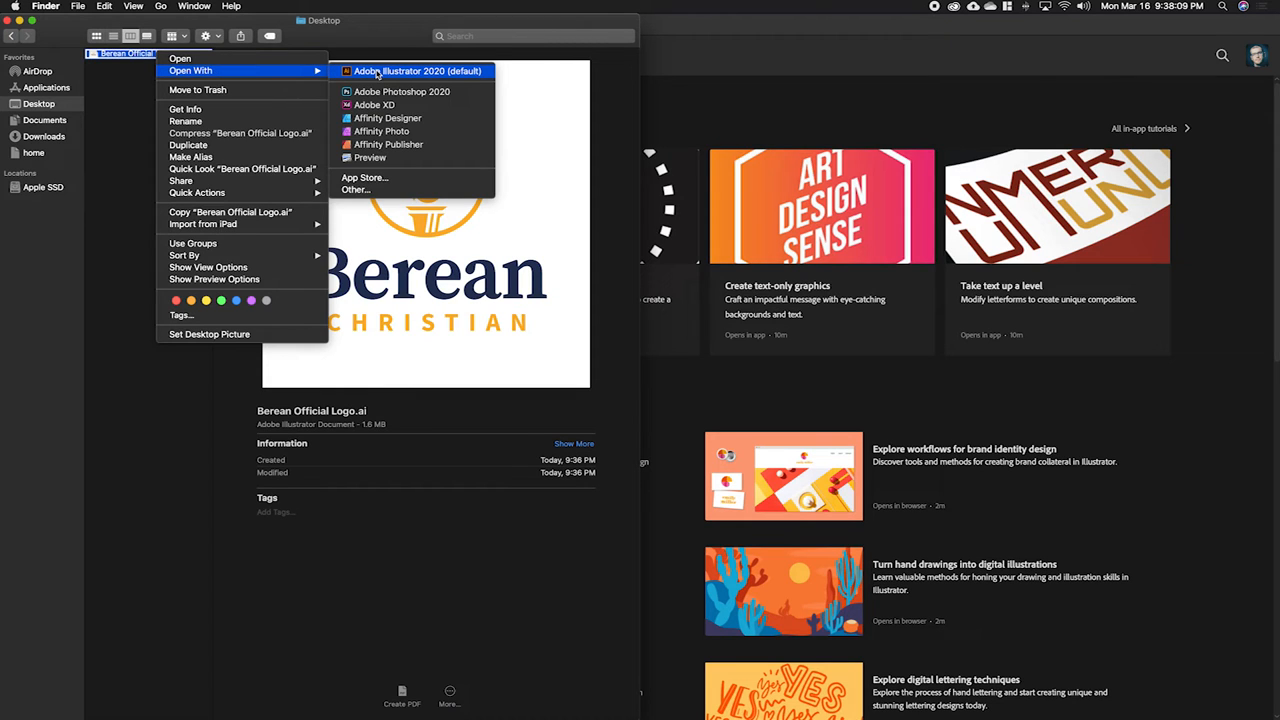
pyautogui.click(418, 70)
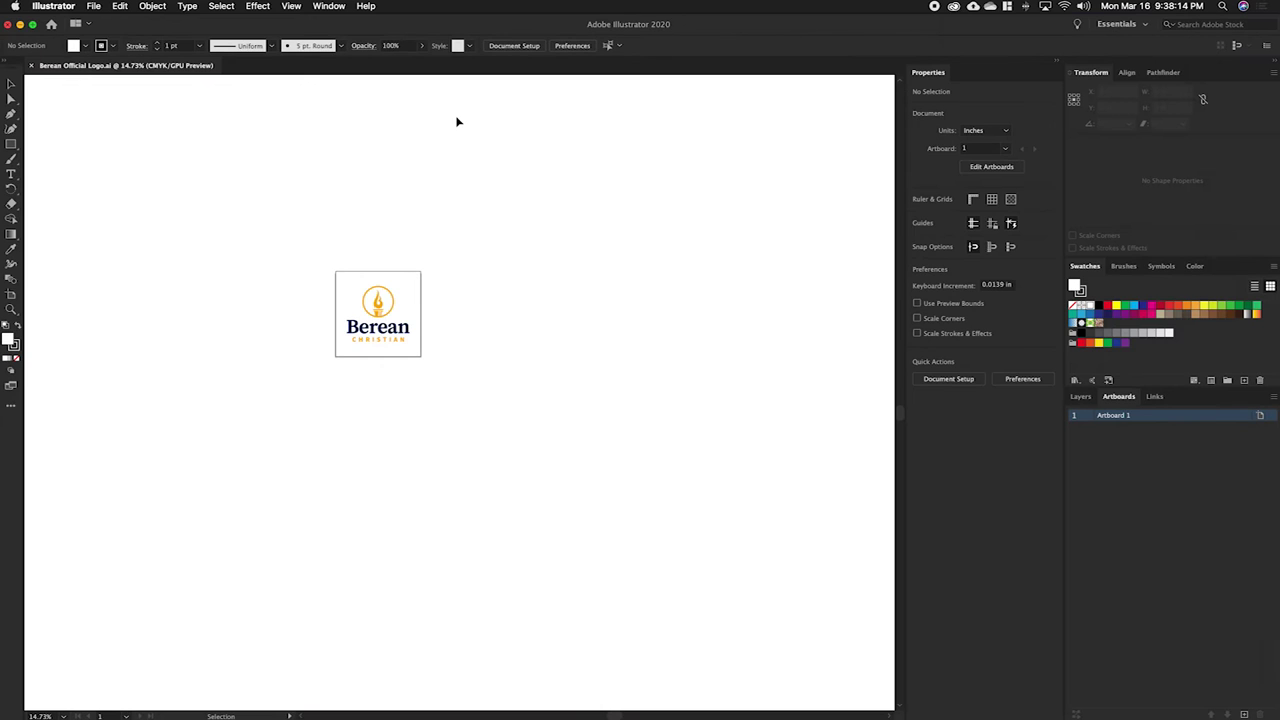
pyautogui.moveTo(446, 556)
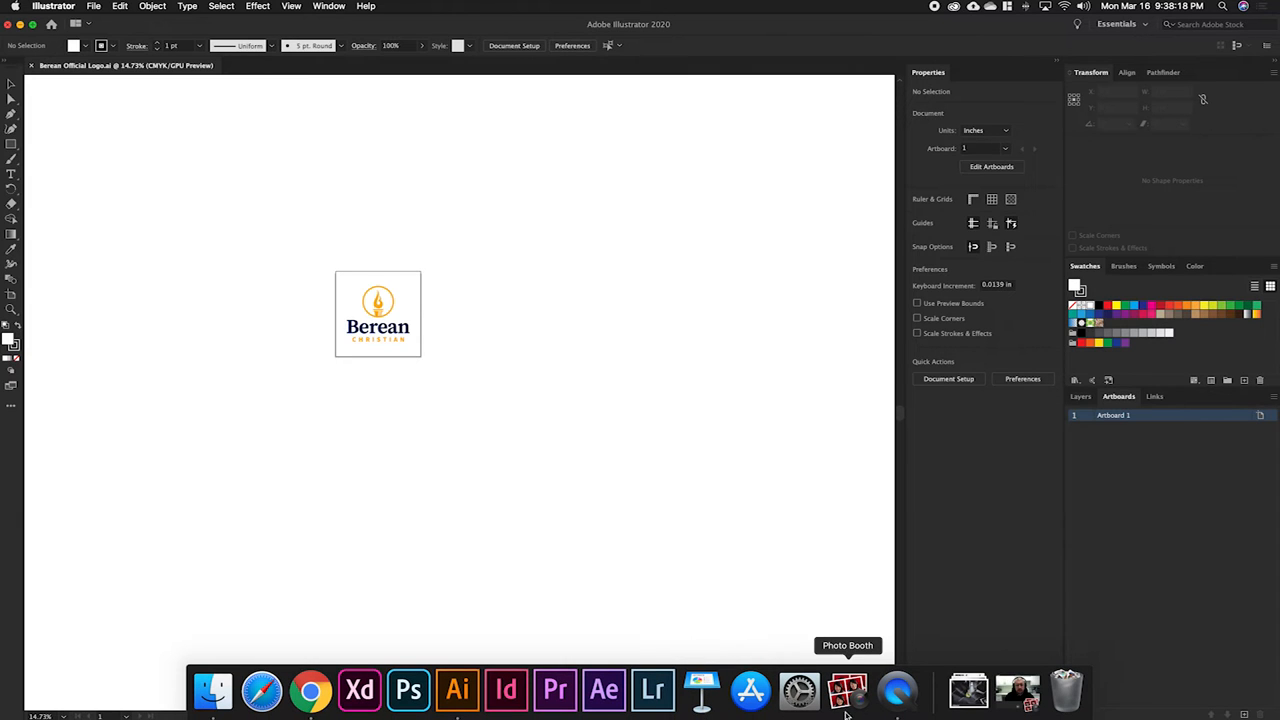
pyautogui.moveTo(456, 690)
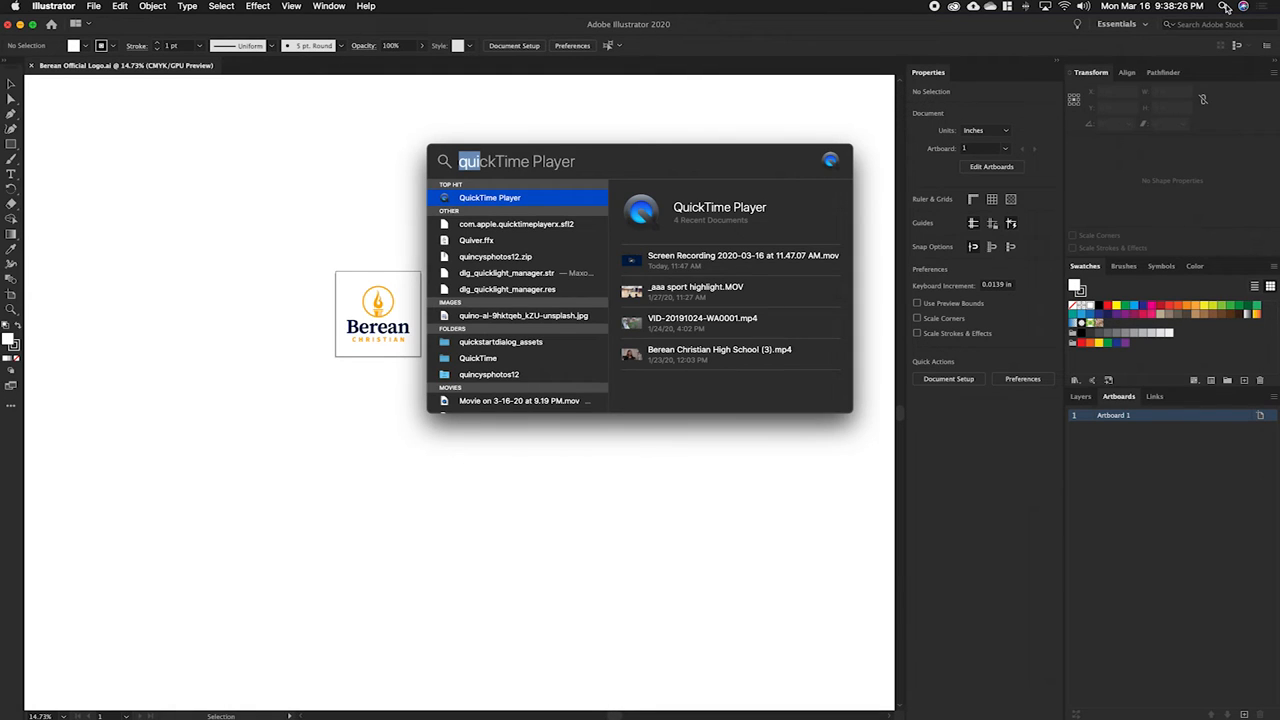
# Dismiss the Spotlight search and return to the Finder window on the Desktop.
pyautogui.press('escape')
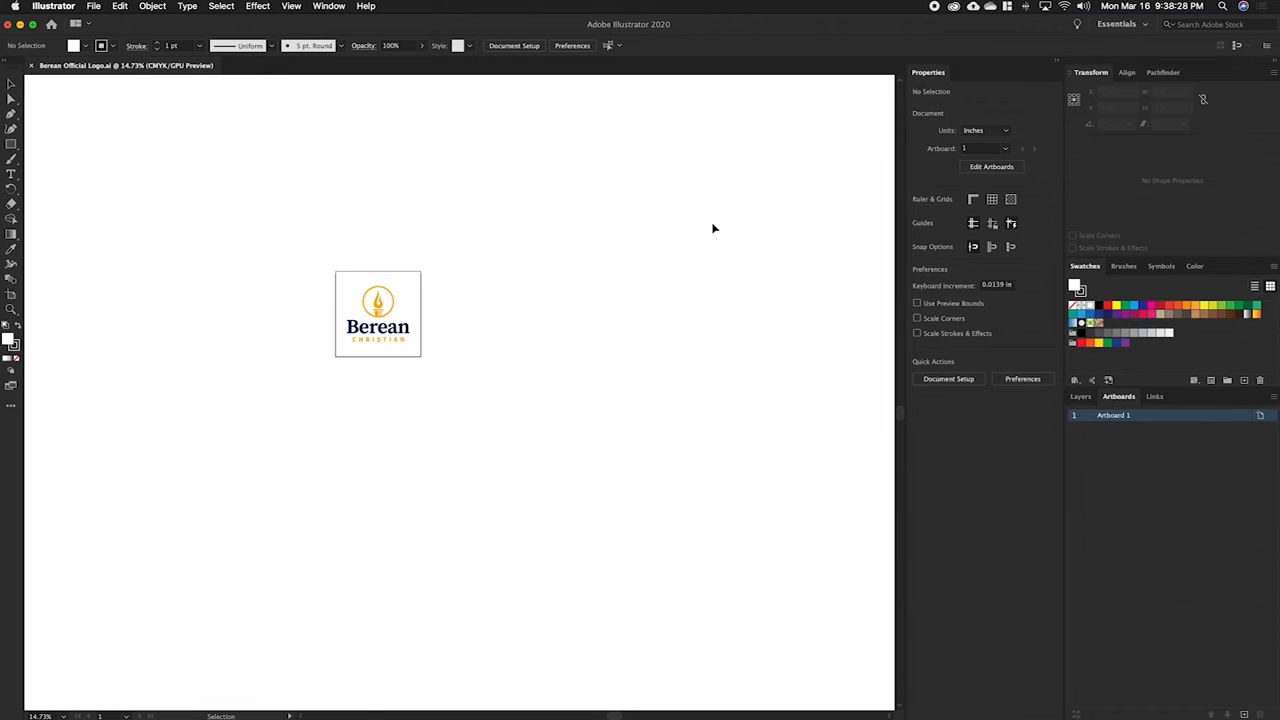
pyautogui.click(212, 690)
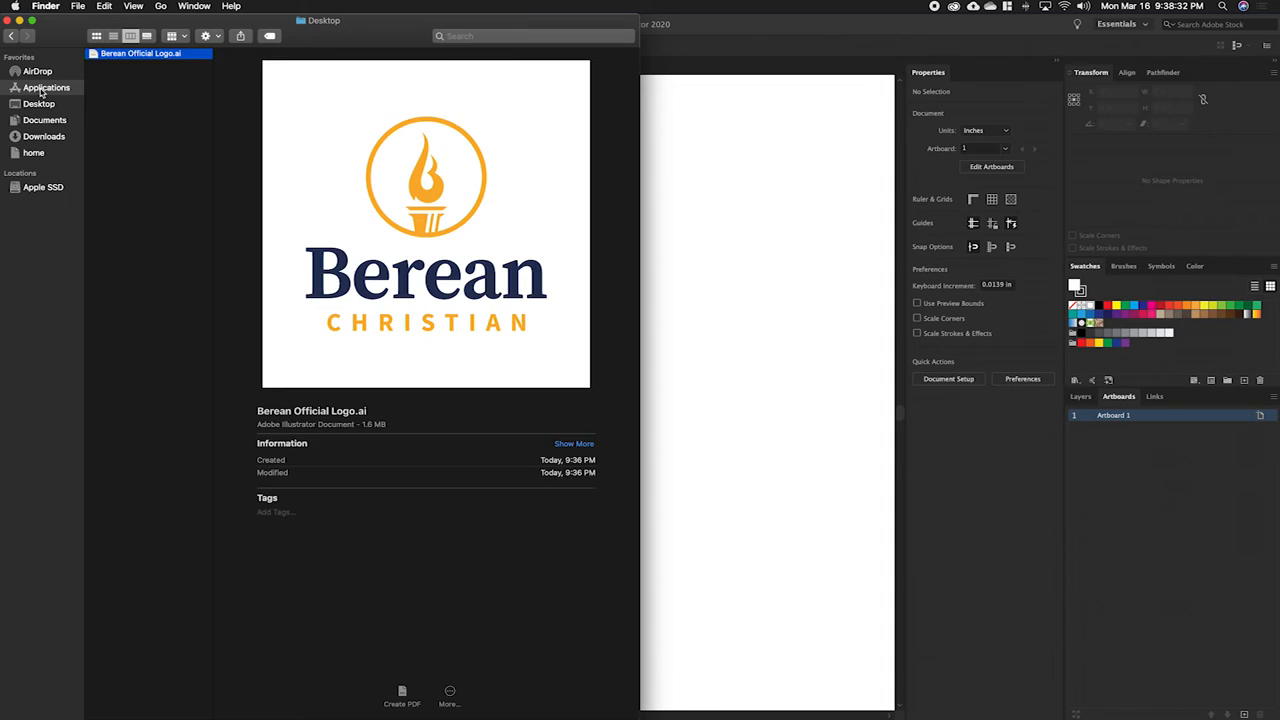
# Browse to Applications and list the Adobe Illustrator 2020 folder's contents.
pyautogui.click(46, 88)
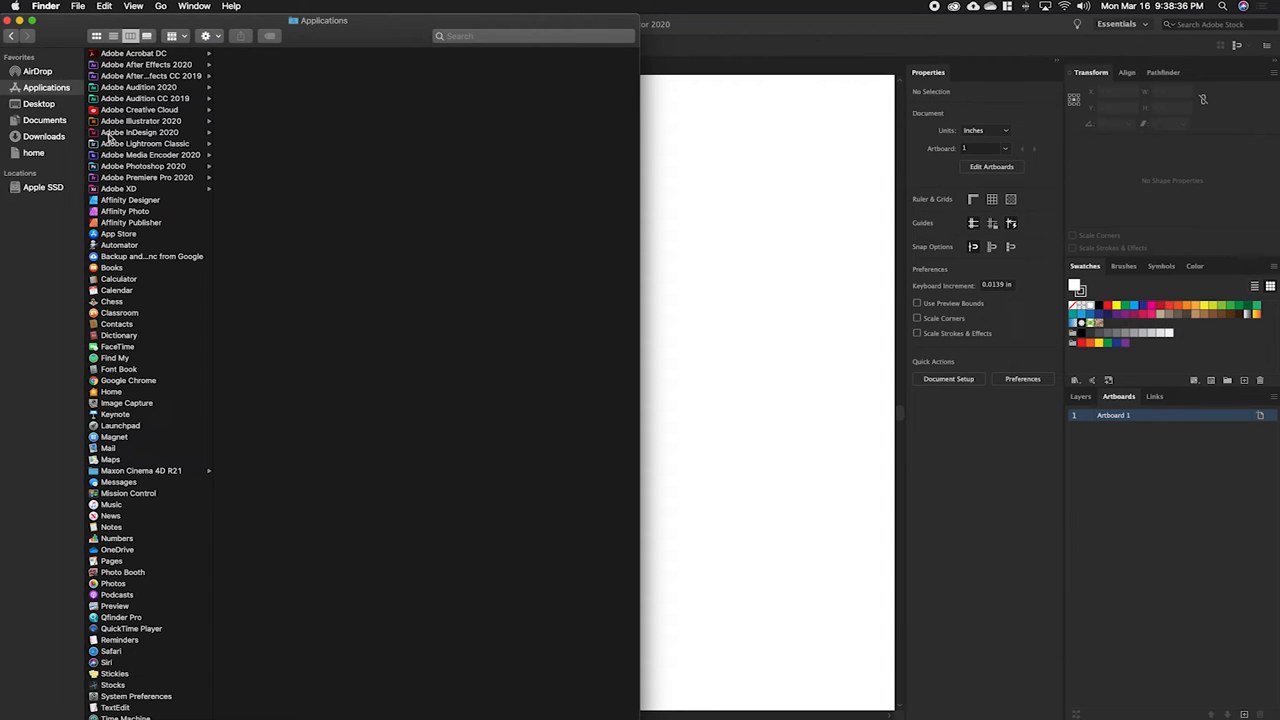
pyautogui.click(140, 120)
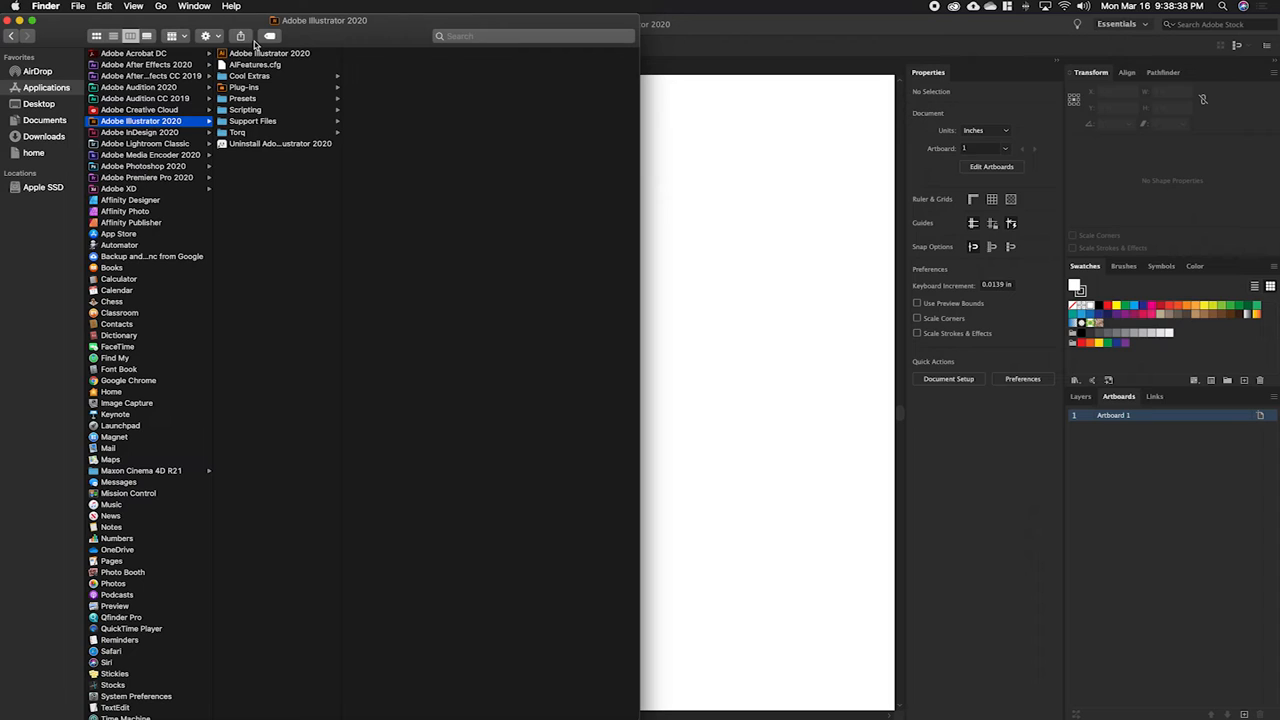
pyautogui.moveTo(544, 130)
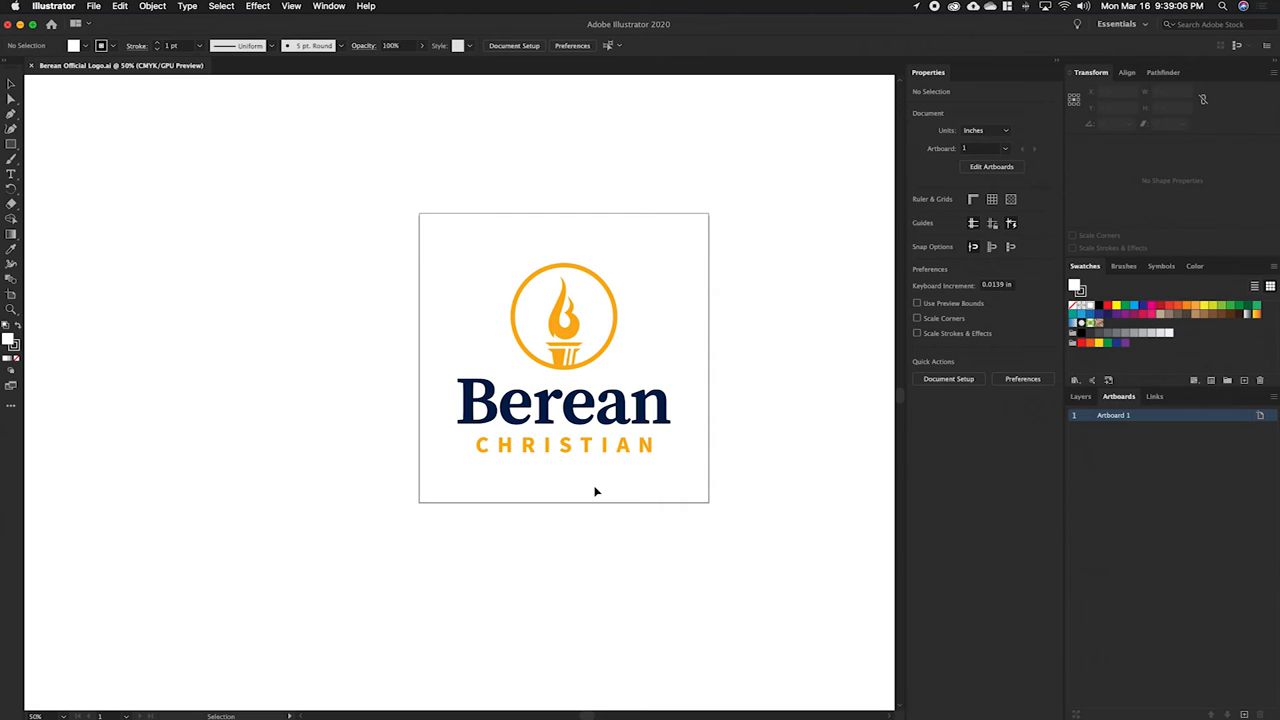
pyautogui.moveTo(580, 504)
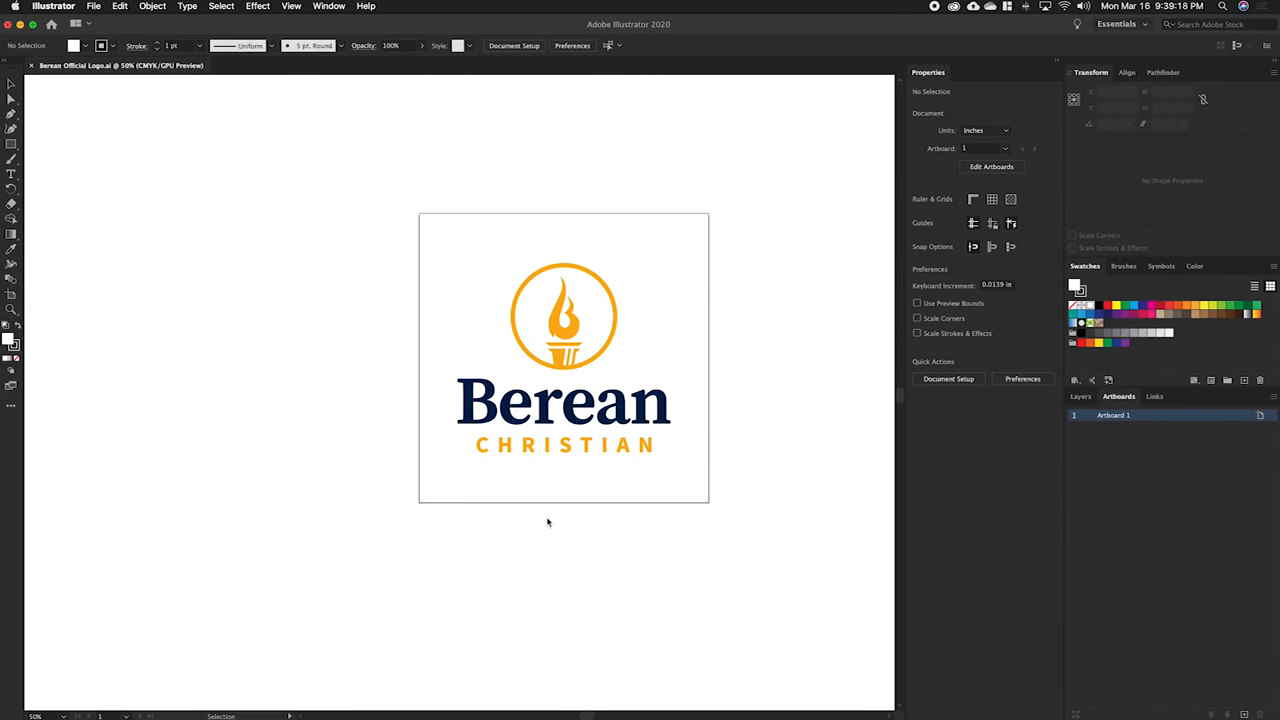
pyautogui.moveTo(564, 376)
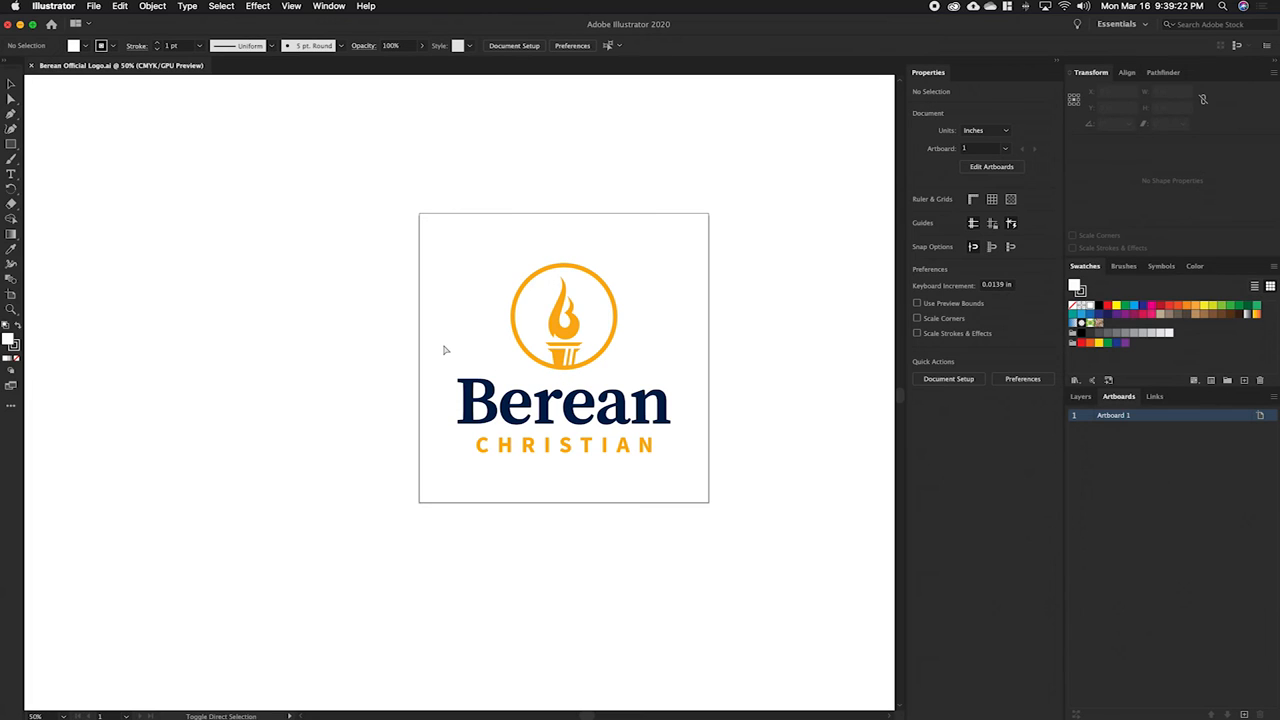
pyautogui.moveTo(452, 356)
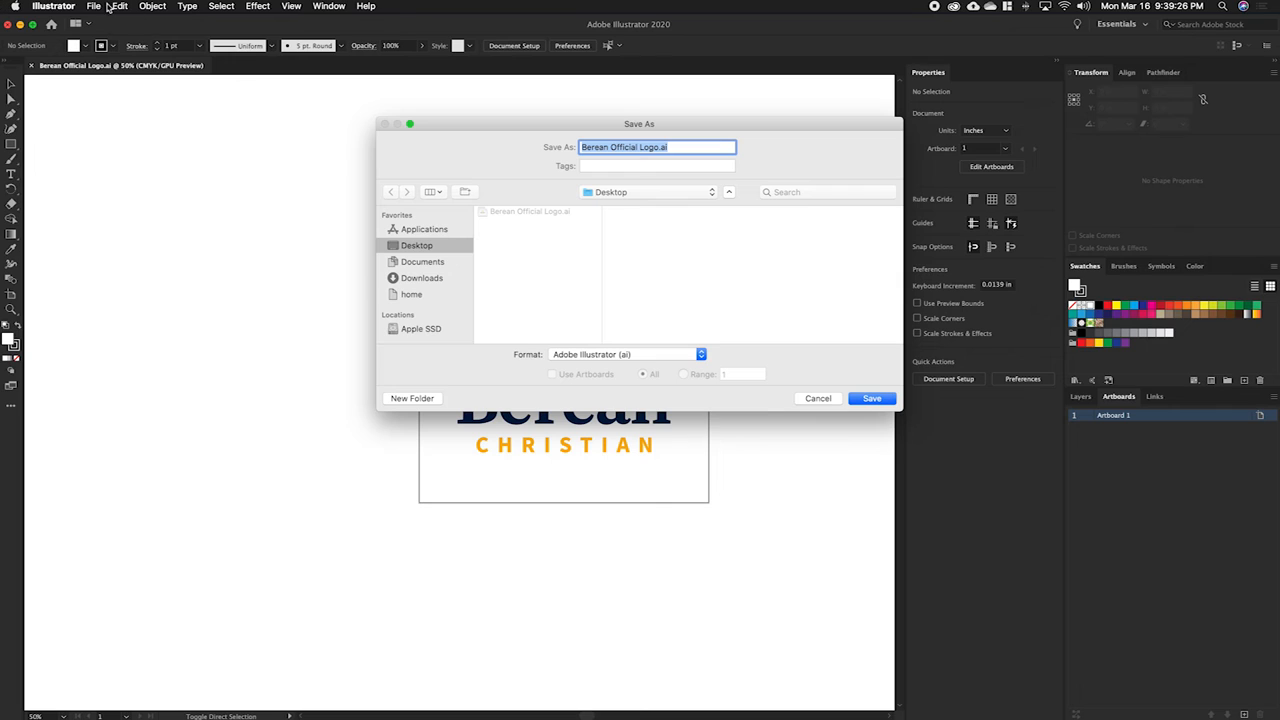
pyautogui.moveTo(594, 232)
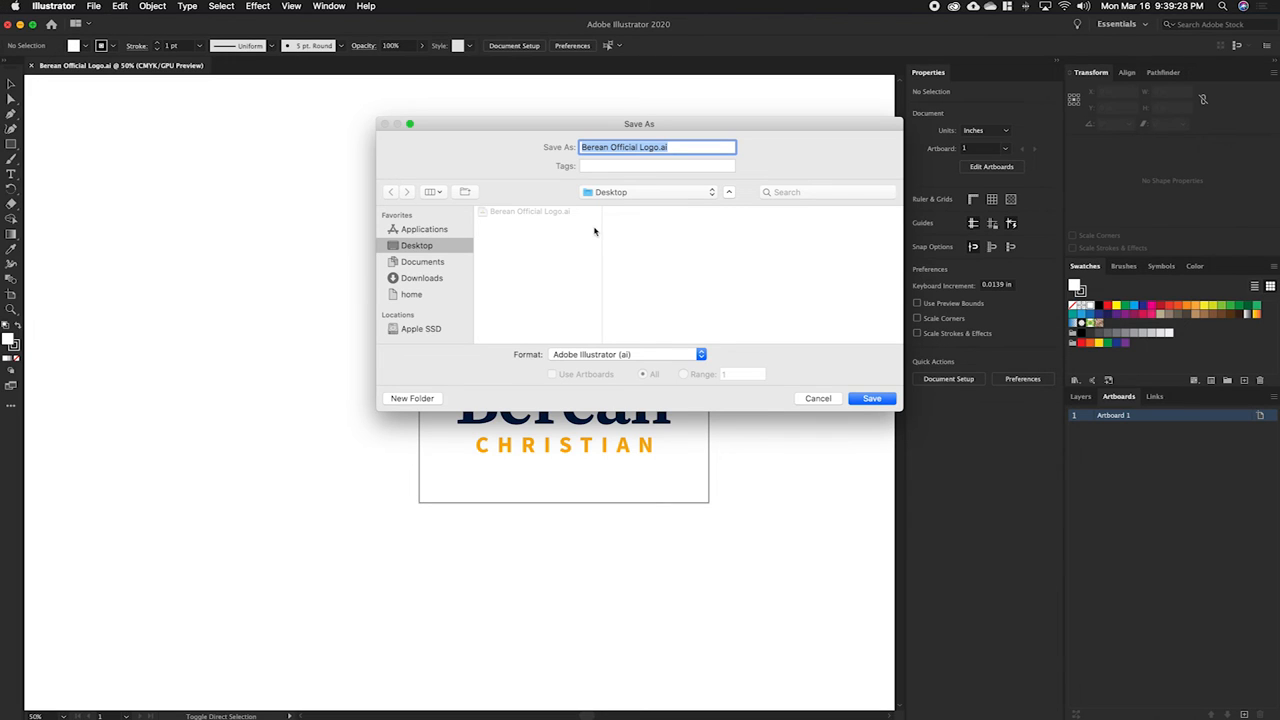
pyautogui.moveTo(604, 192)
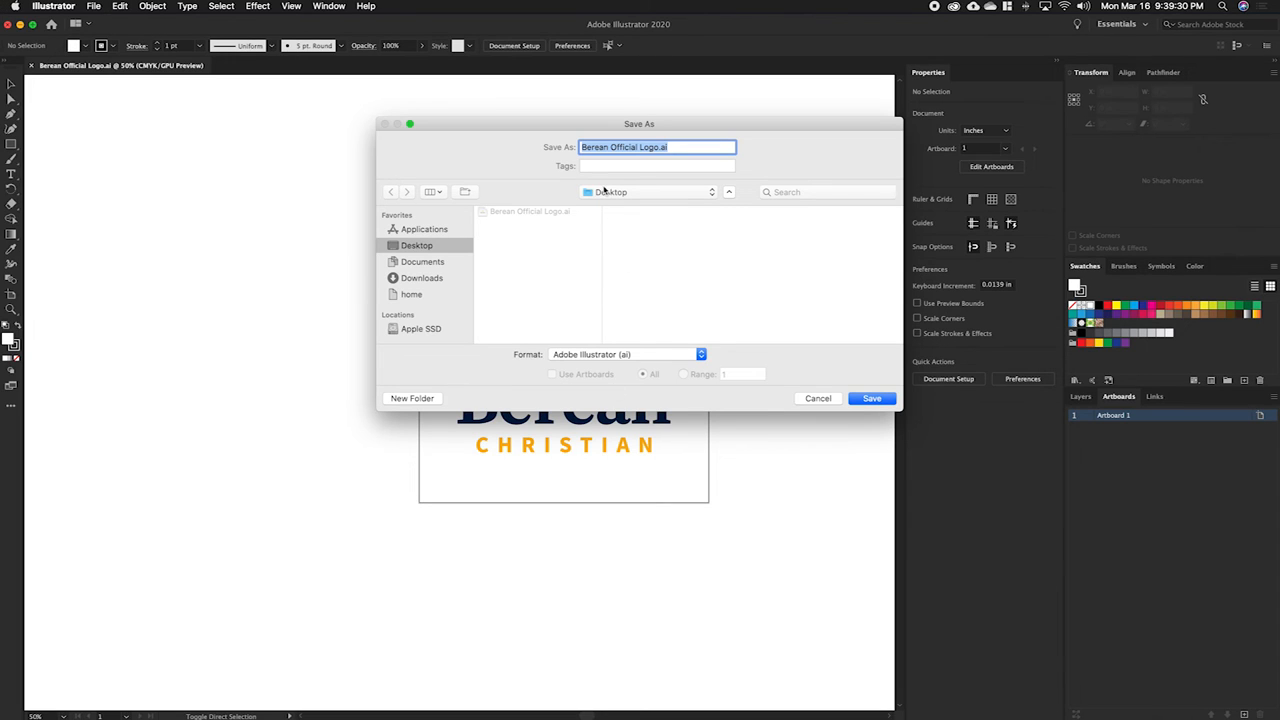
pyautogui.moveTo(624, 214)
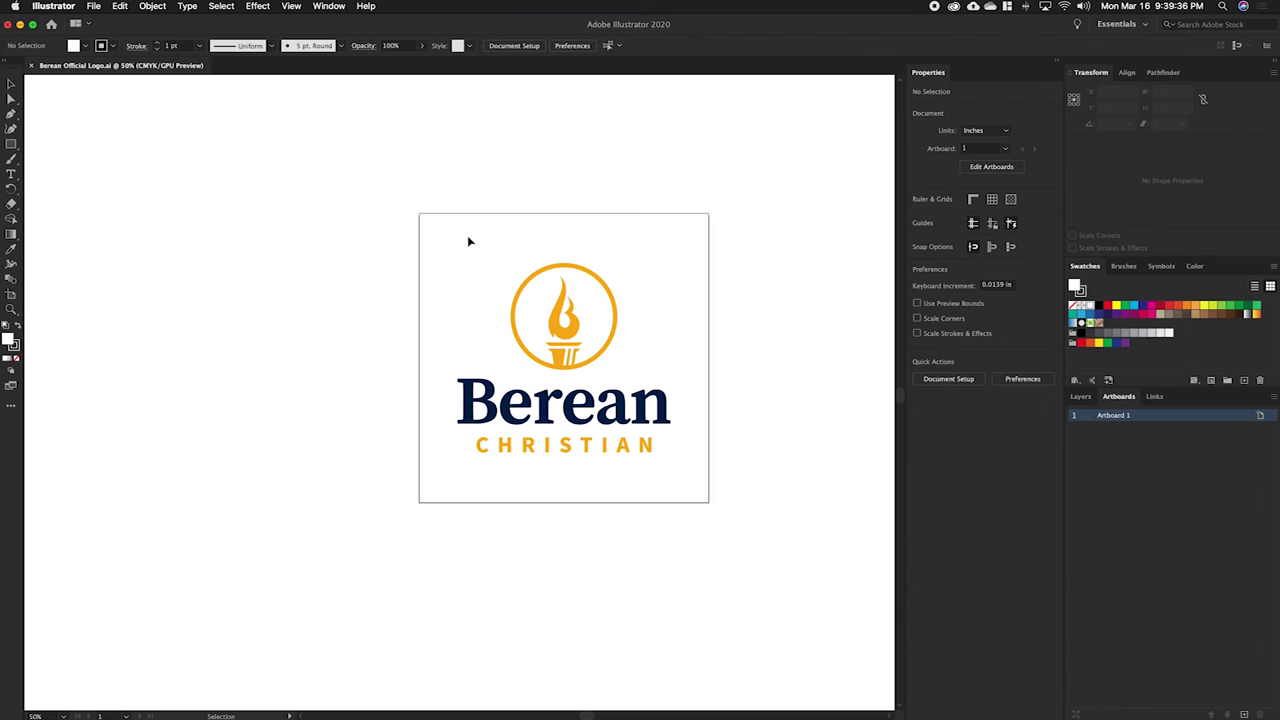
pyautogui.moveTo(460, 236)
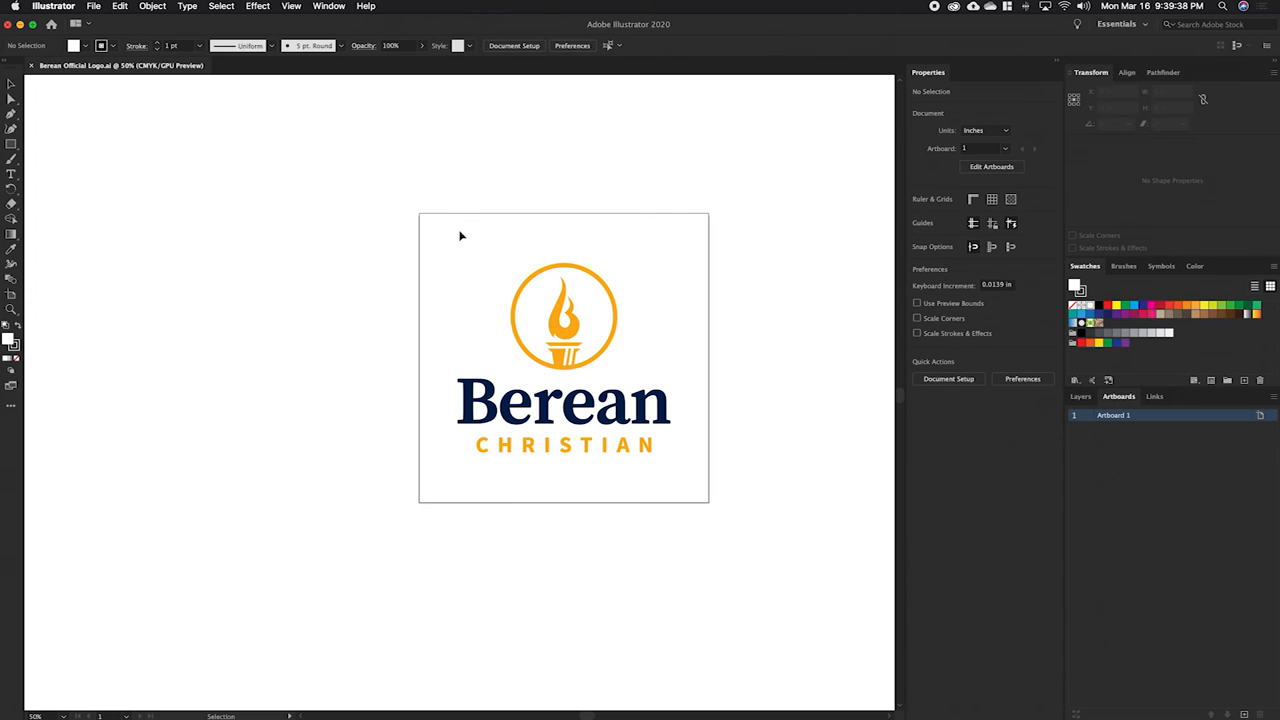
pyautogui.moveTo(376, 230)
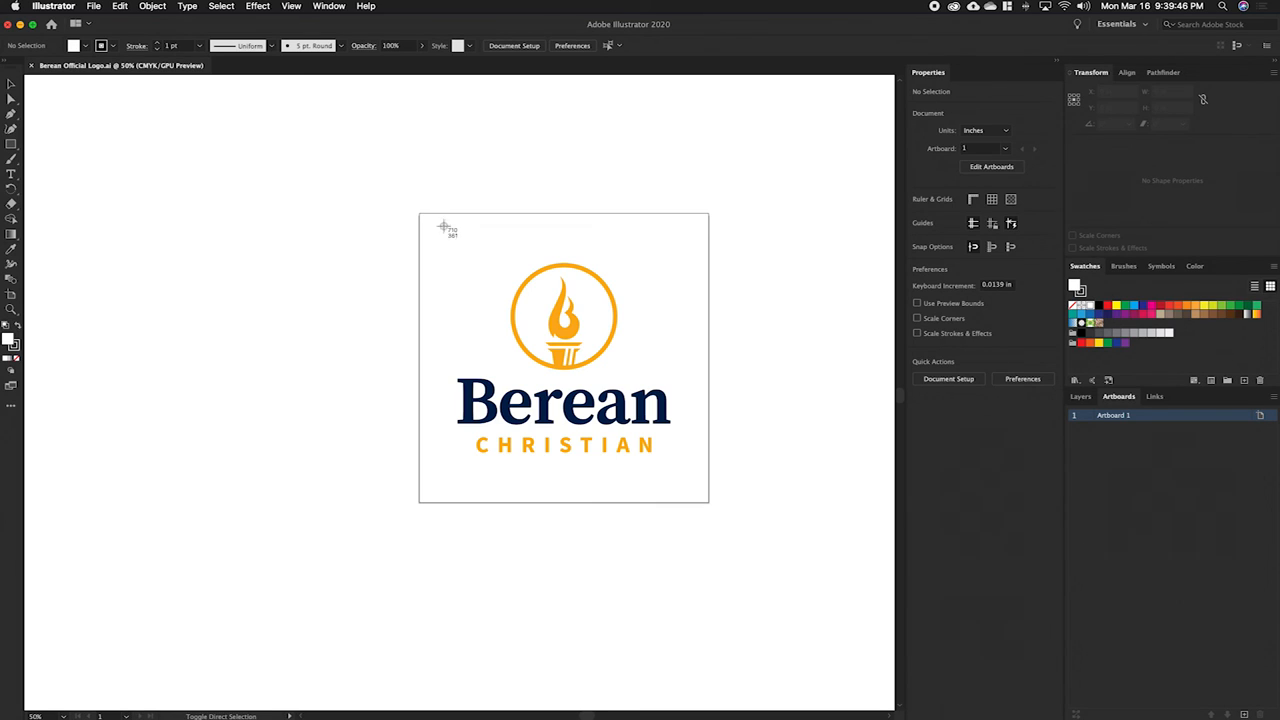
pyautogui.moveTo(372, 208)
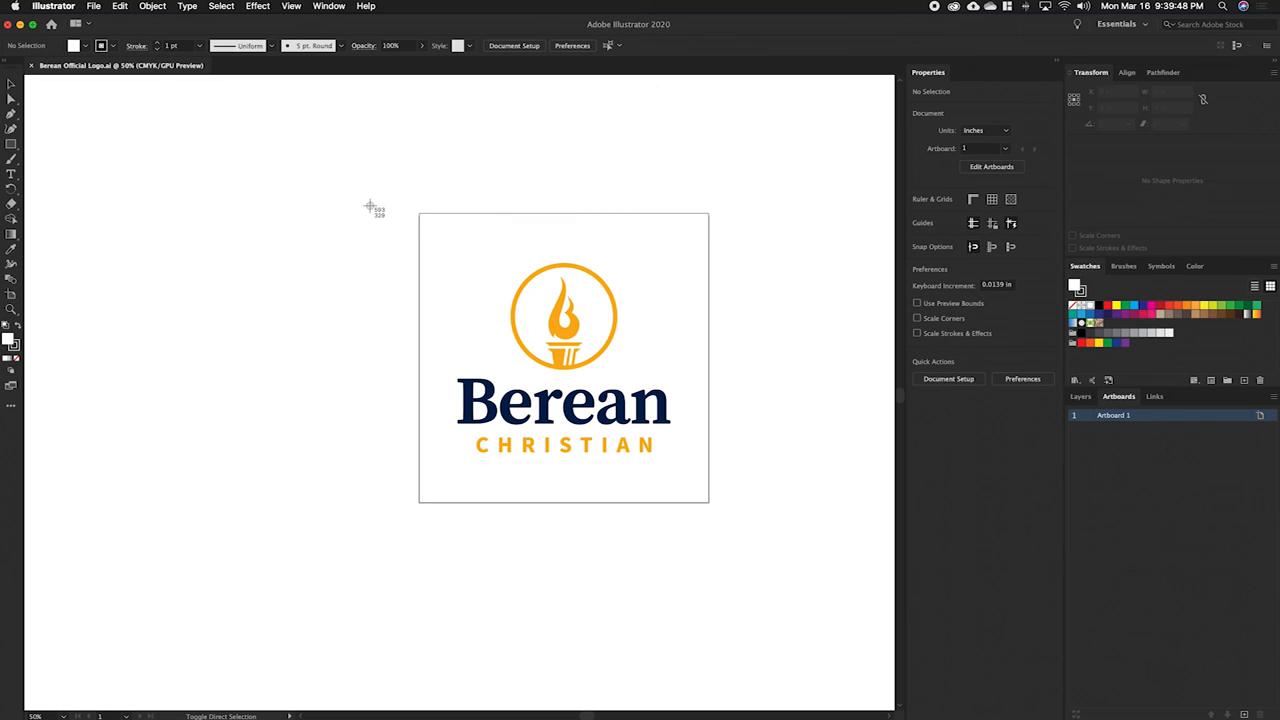
pyautogui.moveTo(360, 180)
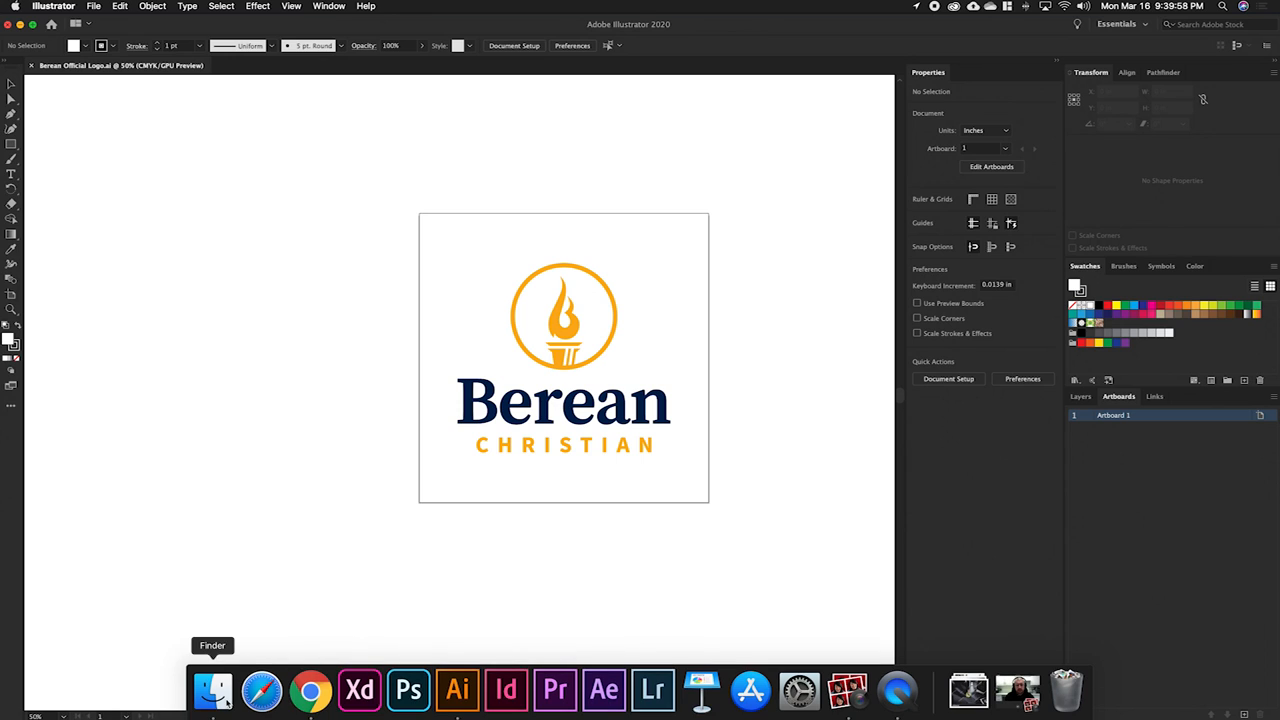
# Show the Desktop in Finder and select the new Screen Shot 2020-03-16 PNG of the logo.
pyautogui.click(212, 690)
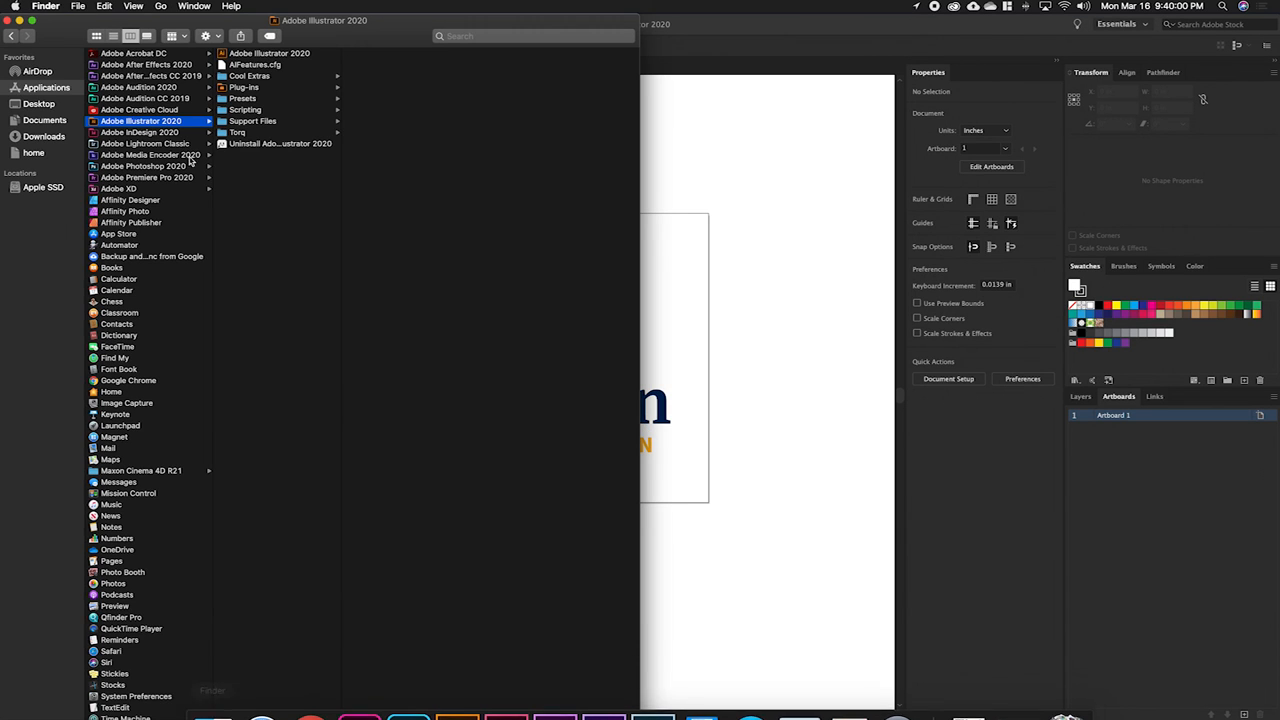
pyautogui.click(38, 104)
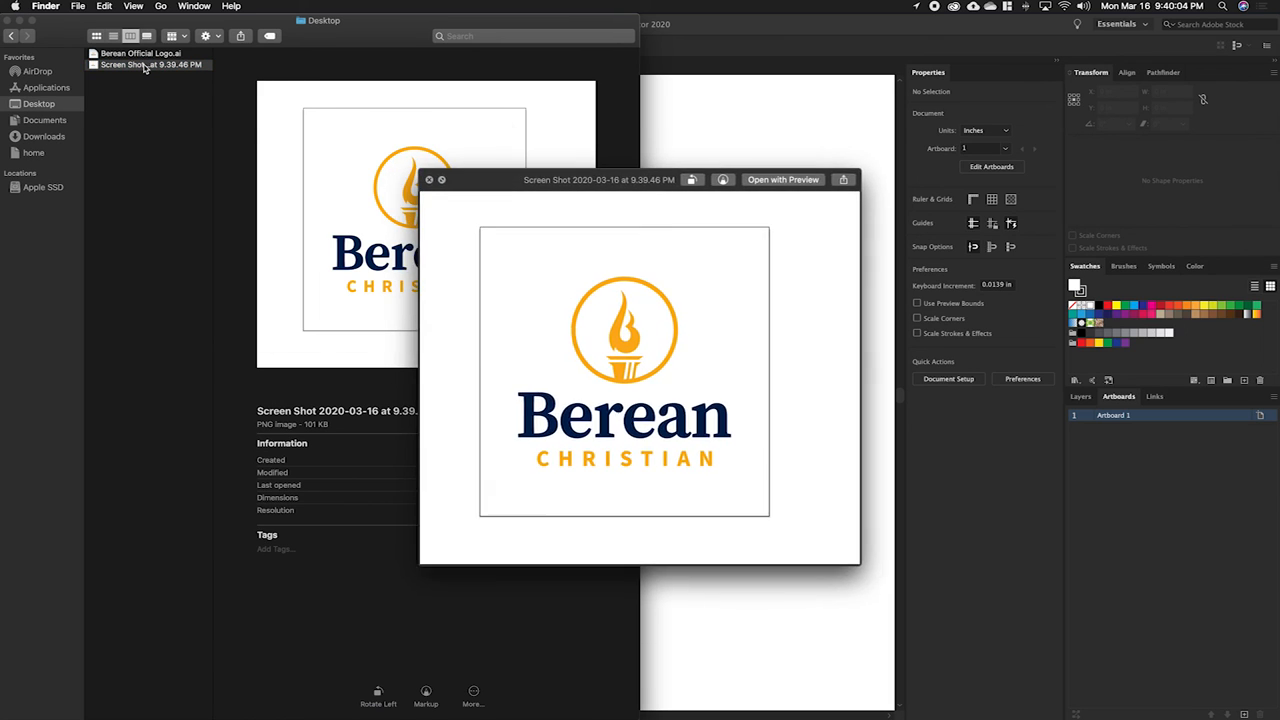
pyautogui.click(430, 180)
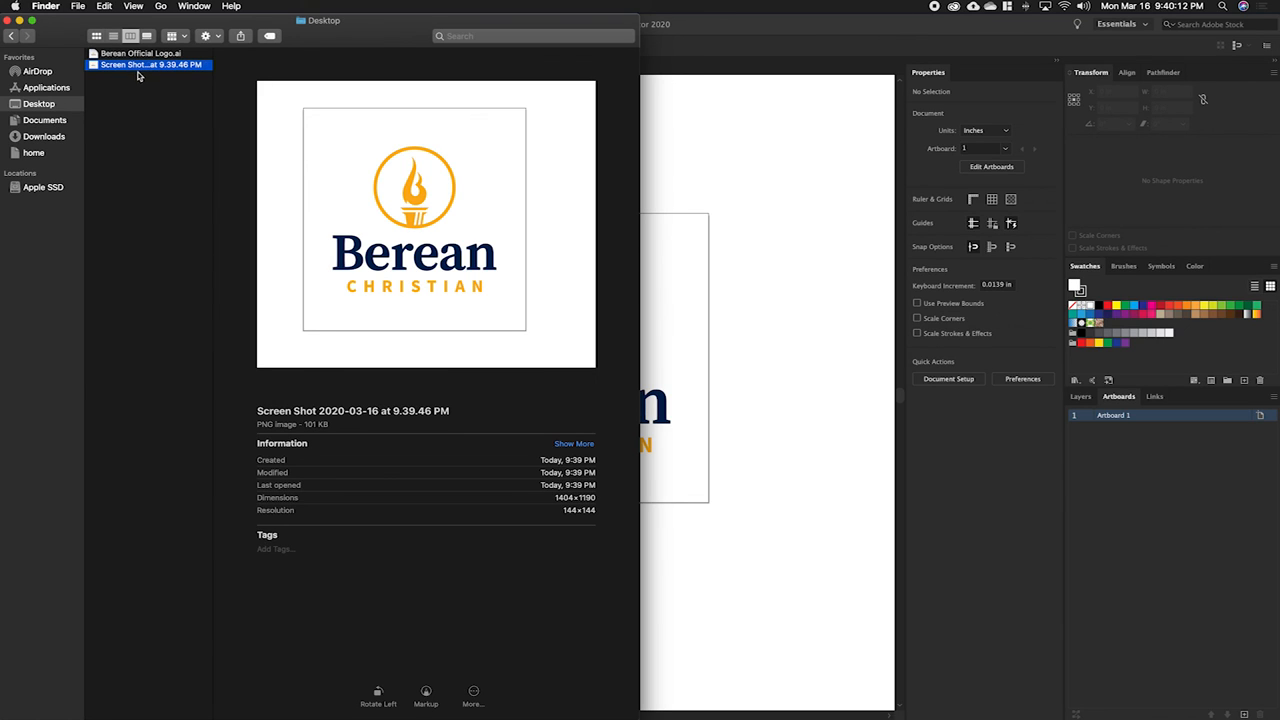
pyautogui.moveTo(148, 134)
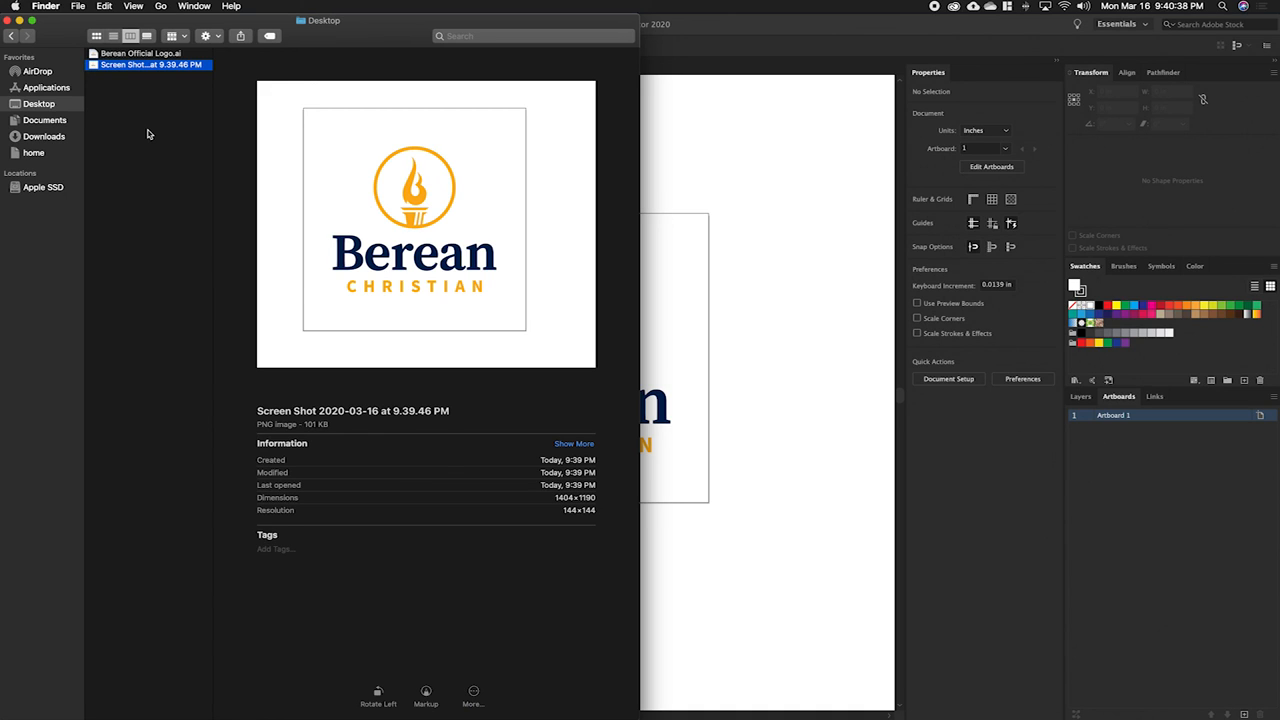
pyautogui.moveTo(160, 96)
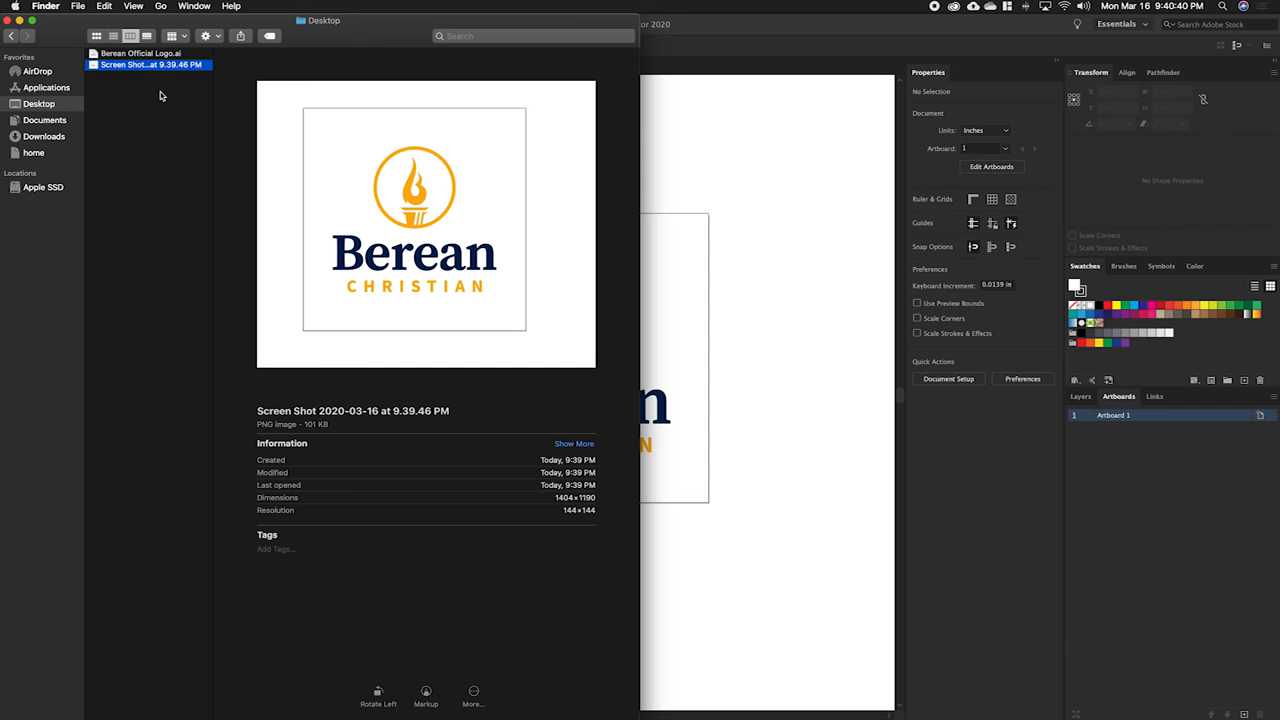